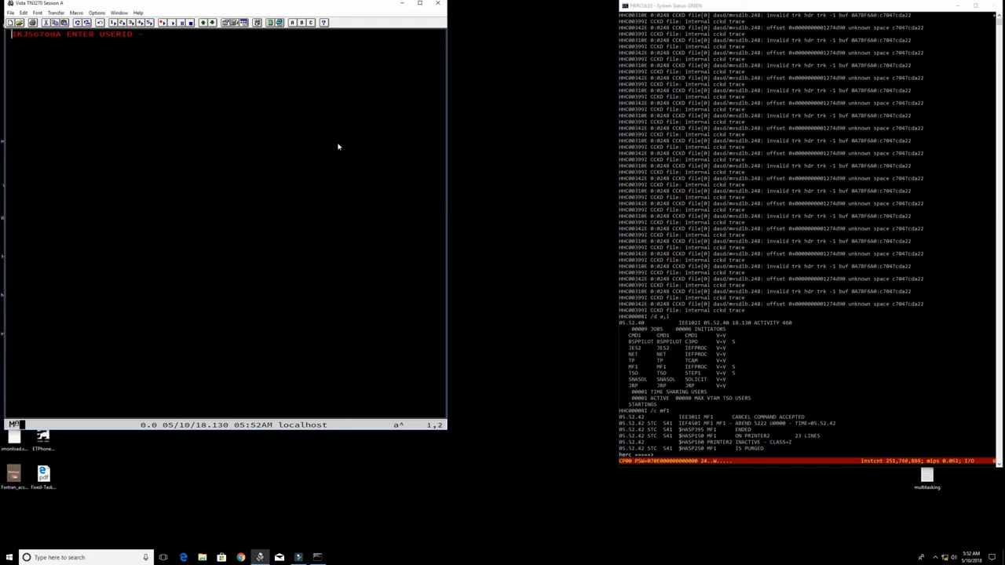
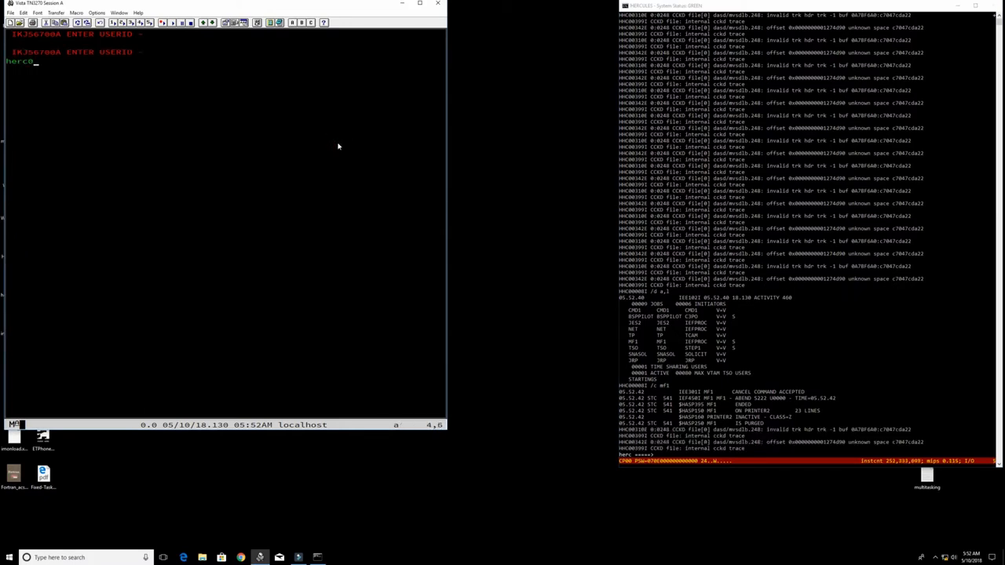
# Log on to TSO as HERC01, retyping the user ID after rejections, then entering the password.
pyautogui.press('Enter')
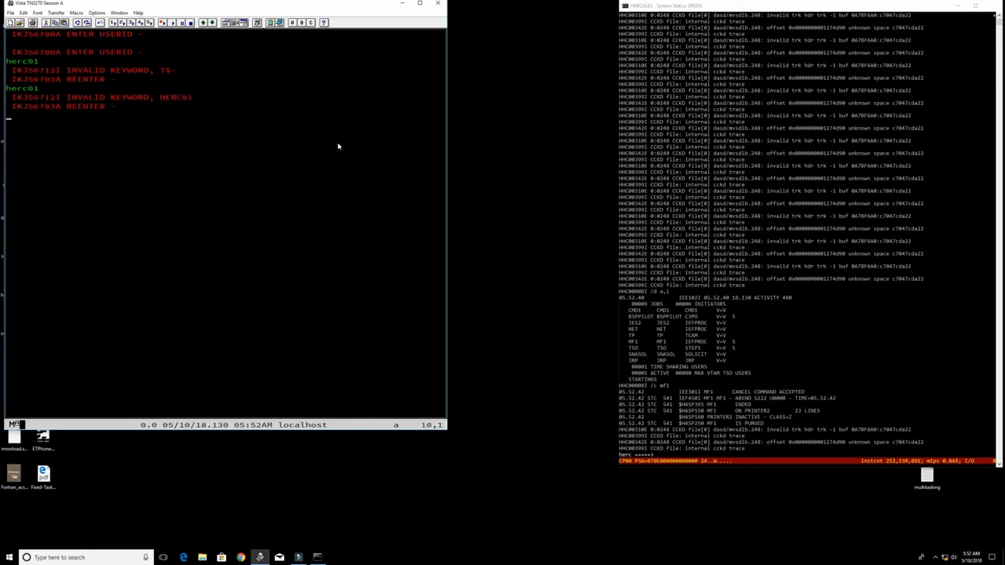
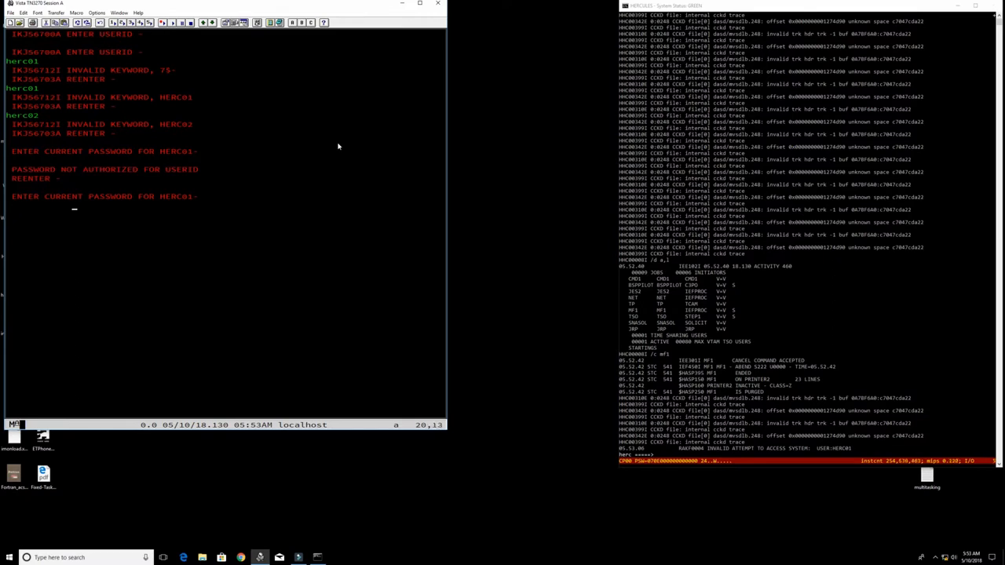
pyautogui.press('enter')
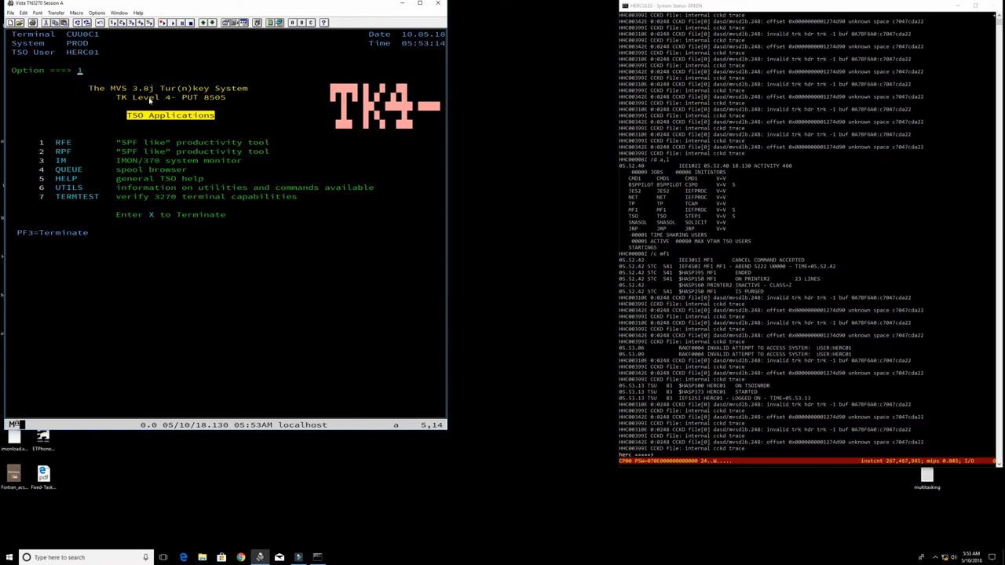
# Exit the TK4- application menu with X and enter TSOAPPLS at the READY prompt.
pyautogui.write('x')
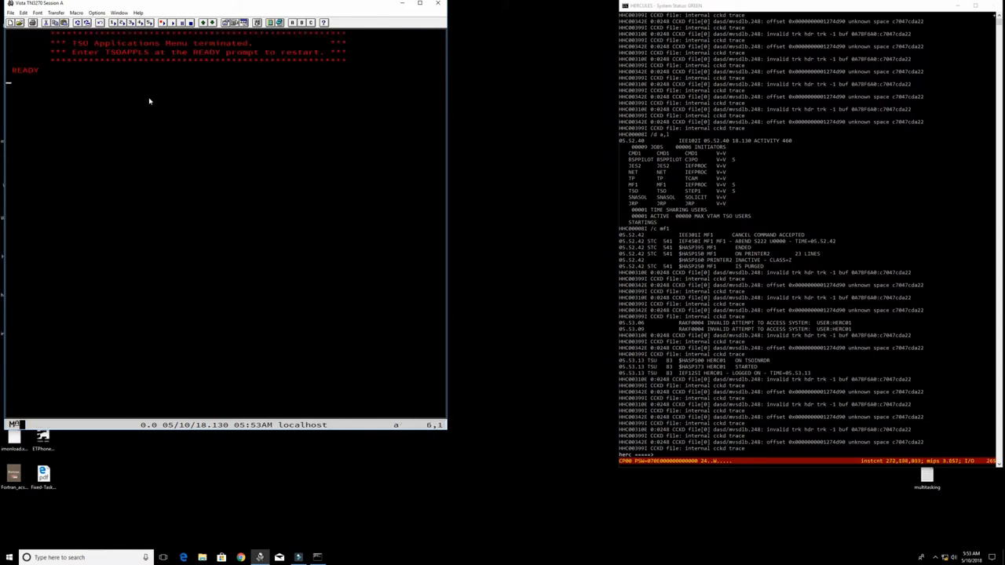
pyautogui.write('tsoappls')
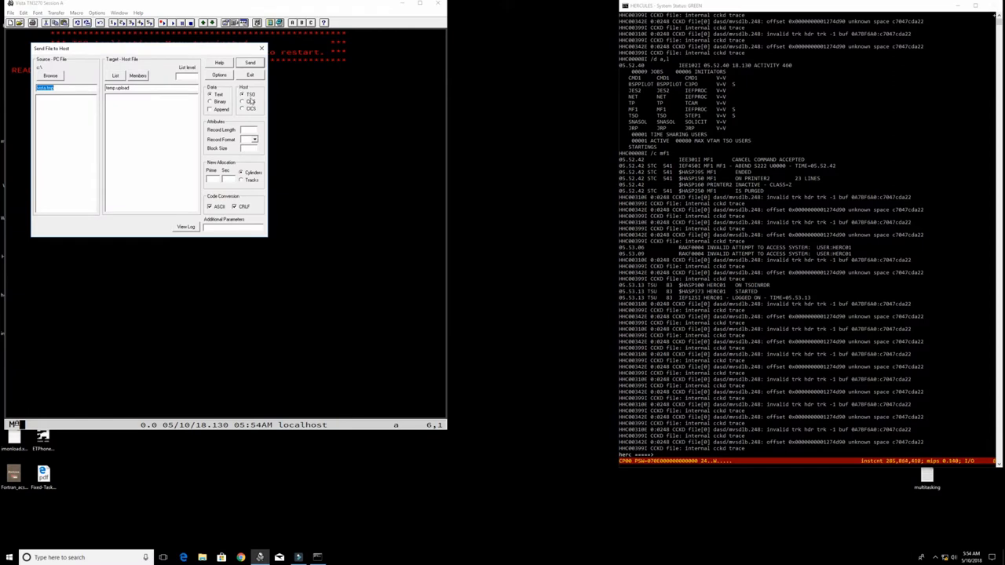
# Send Desktop multitasking.txt as text to host member HERC01.TEST.CNTL(PL1MUL).
pyautogui.click(51, 75)
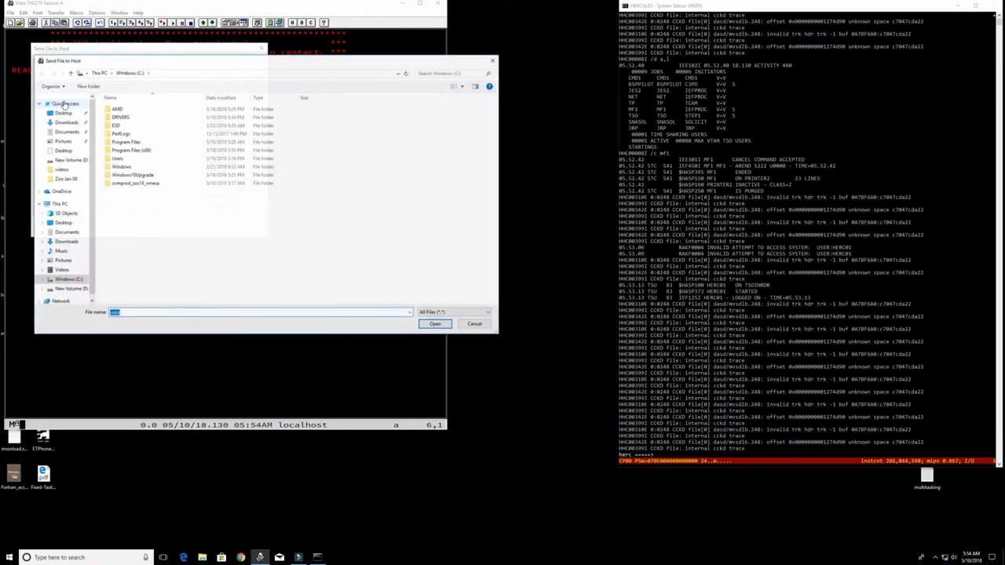
pyautogui.click(63, 113)
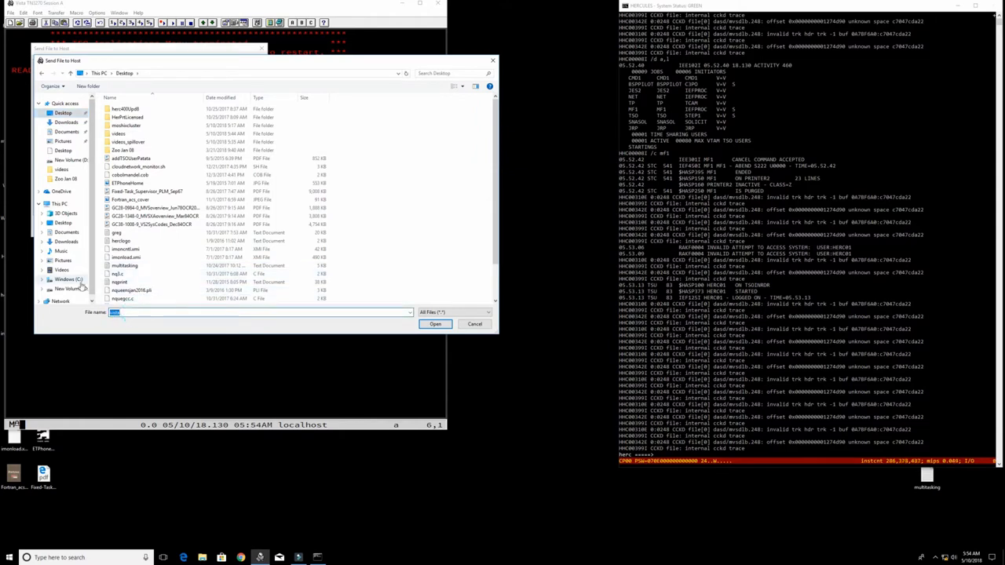
pyautogui.write('mul')
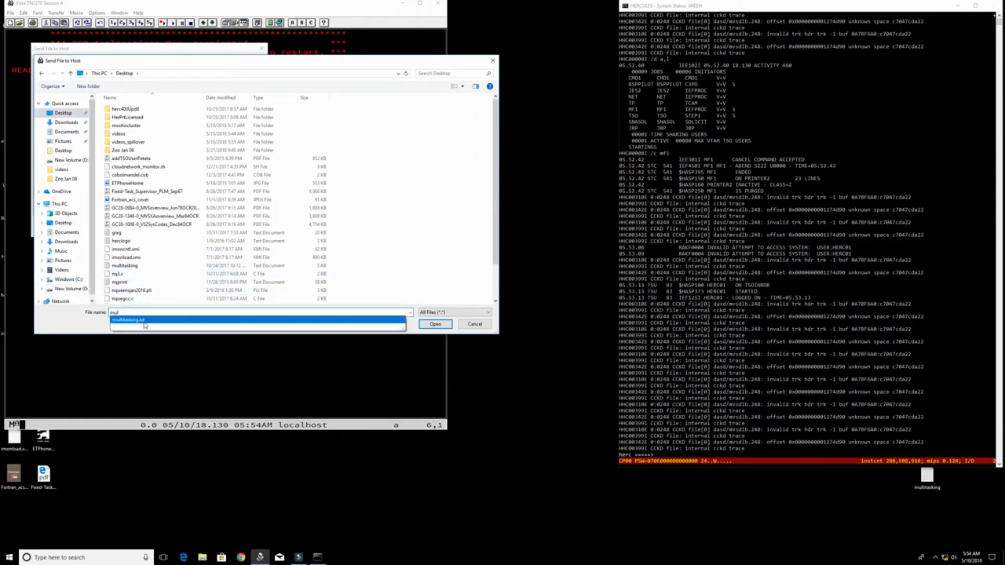
pyautogui.click(128, 319)
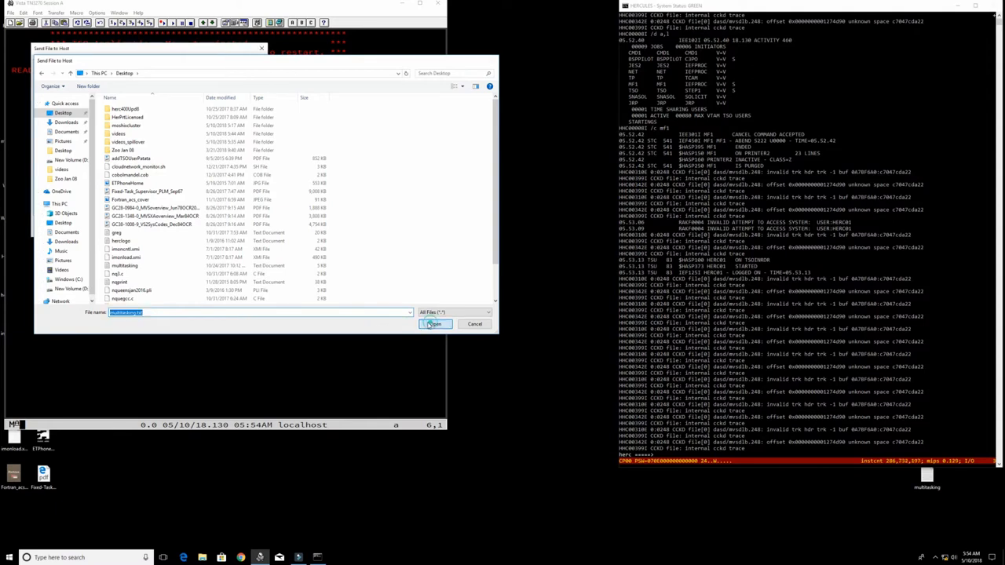
pyautogui.click(434, 324)
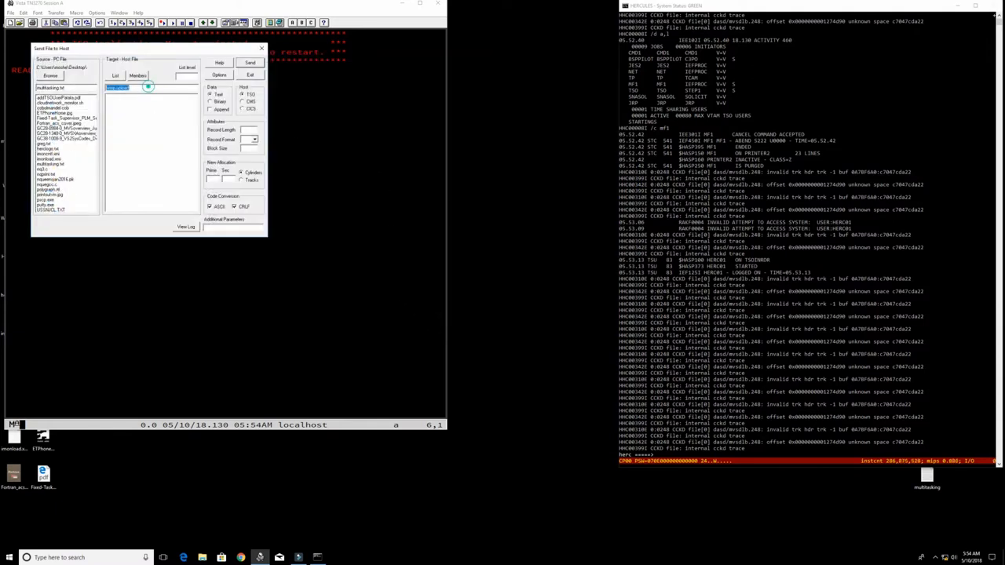
pyautogui.write("herc01.test.cntl(pfmult)'")
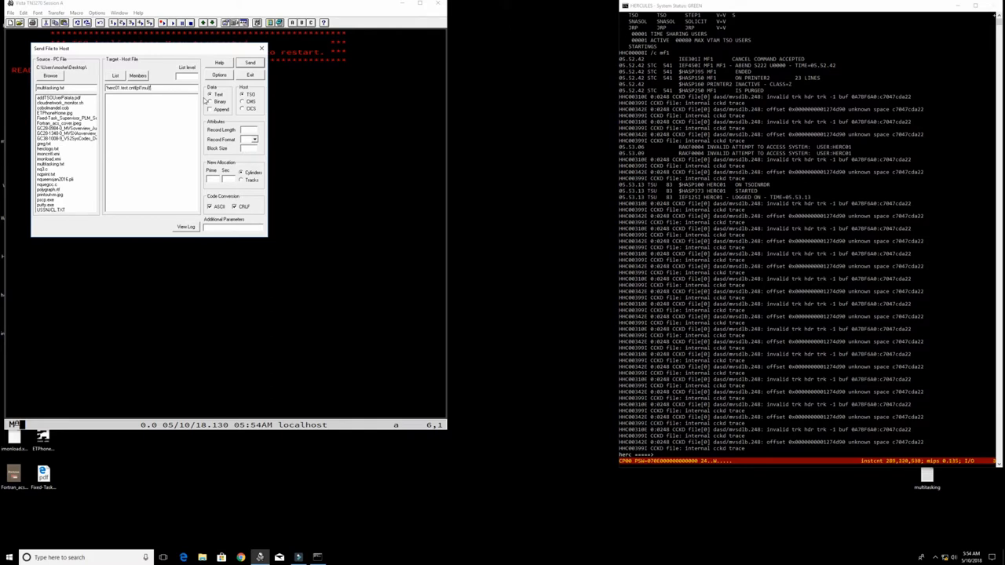
pyautogui.click(249, 75)
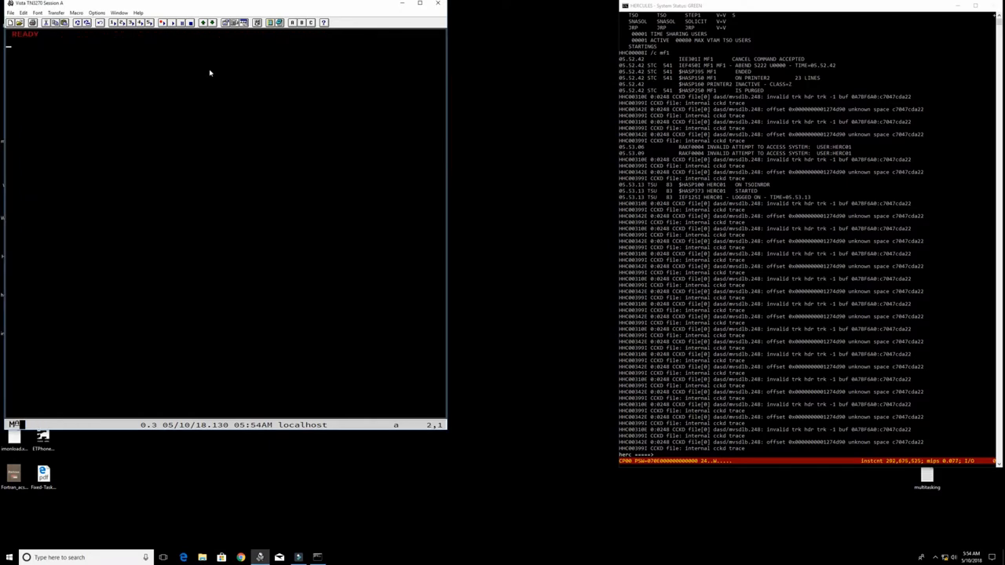
# Enter TSOAPPLS at READY to reach RFE and edit TEST.CNTL(PL1MUL).
pyautogui.write('tsoappls')
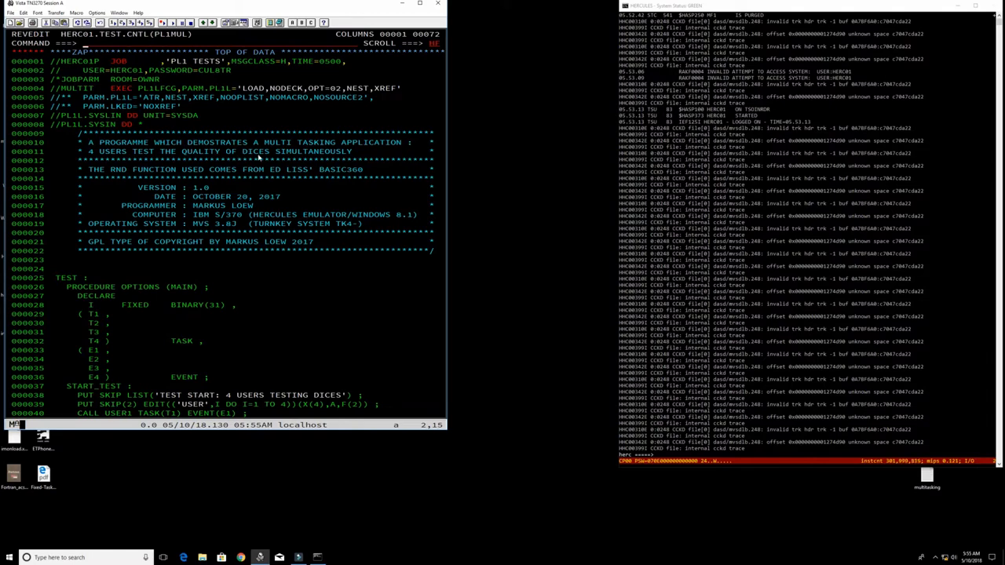
pyautogui.moveTo(201, 157)
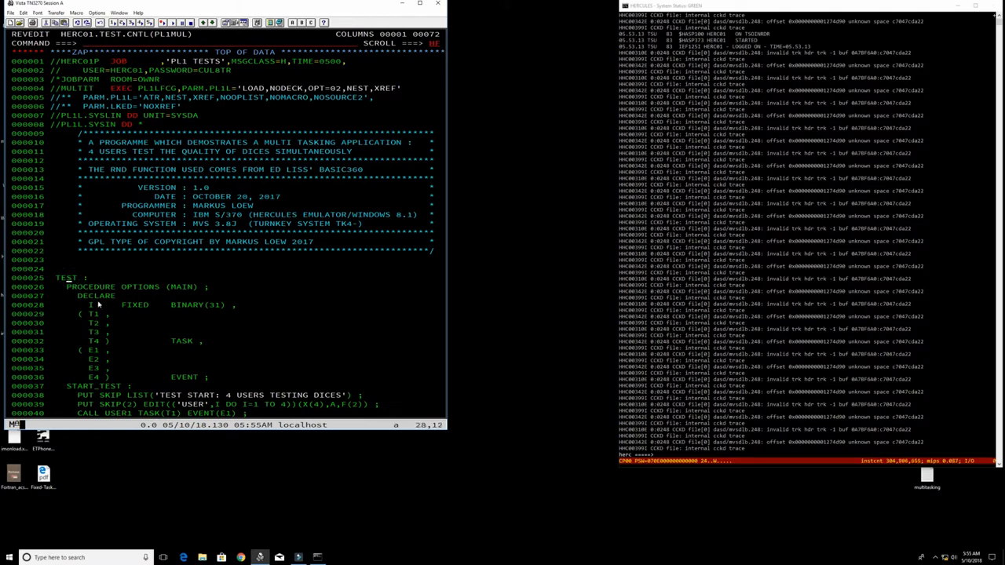
pyautogui.moveTo(149, 372)
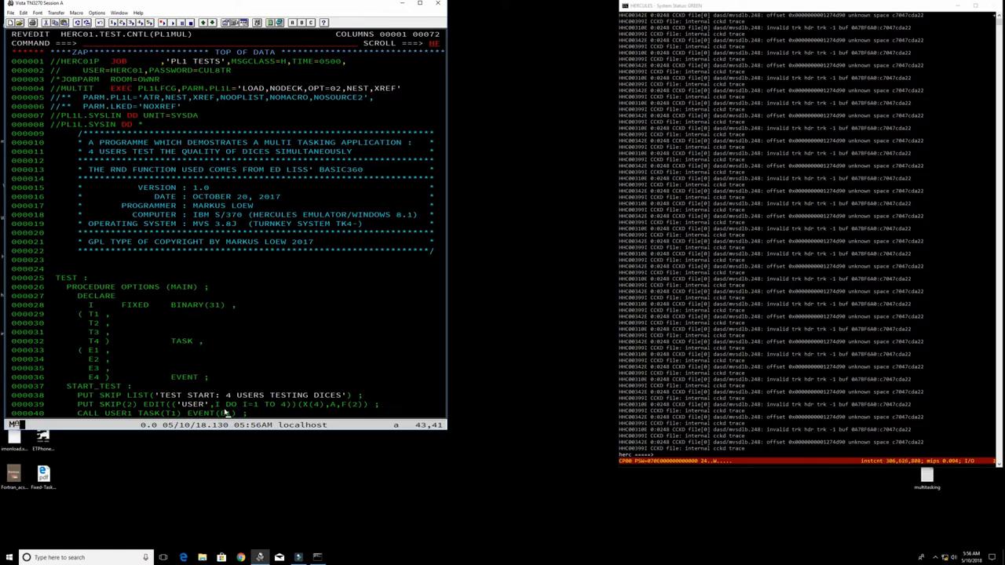
# Scroll to the TEST procedure's task calls and USER1 calling DICETEST with 105.
pyautogui.scroll(-3)
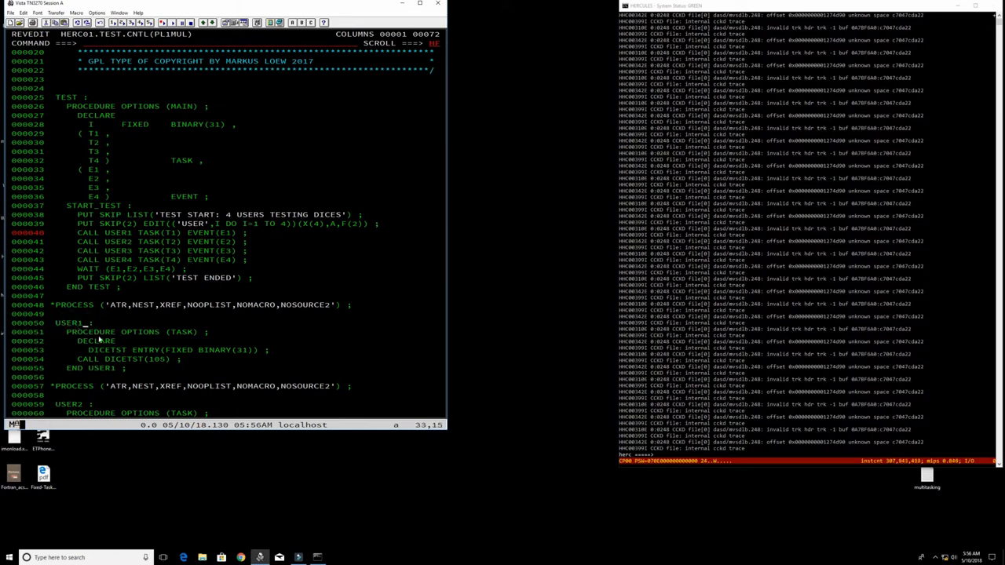
pyautogui.moveTo(67, 334)
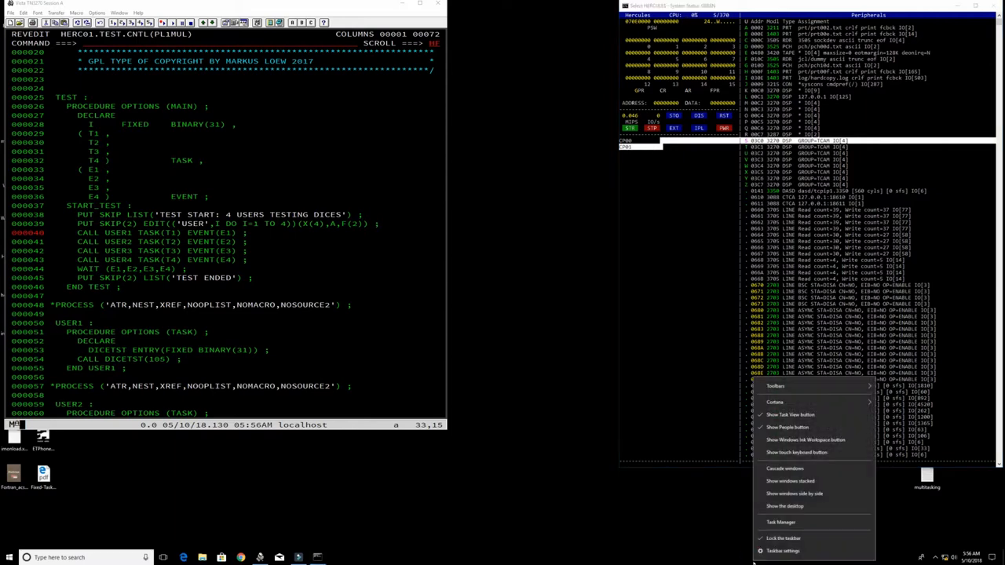
pyautogui.click(781, 522)
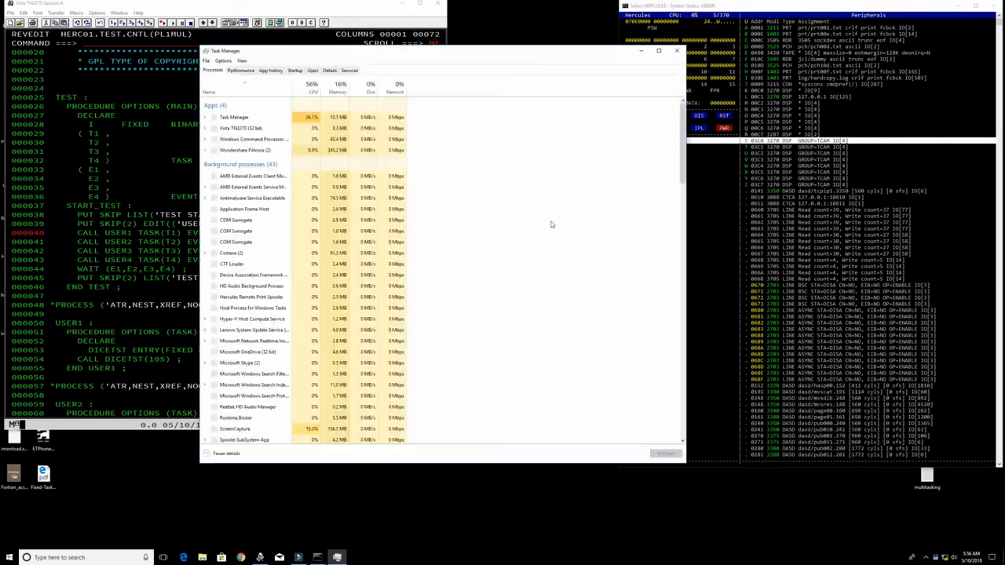
pyautogui.click(241, 70)
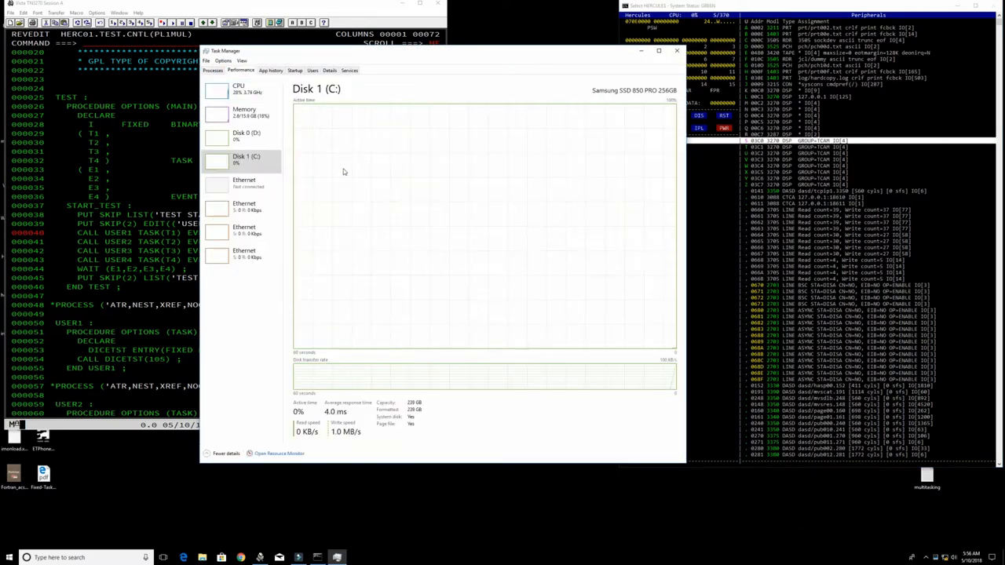
pyautogui.click(239, 87)
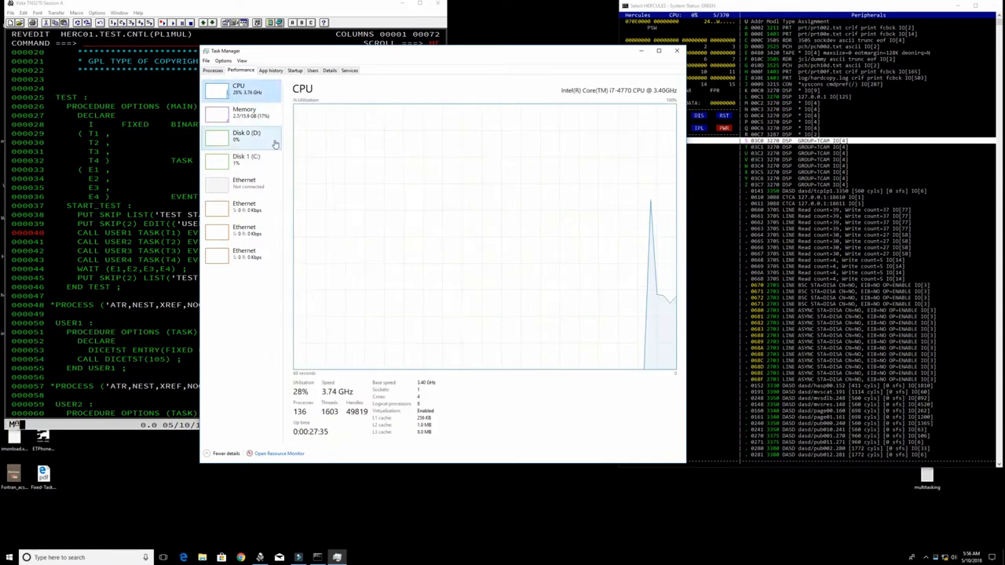
pyautogui.moveTo(624, 96)
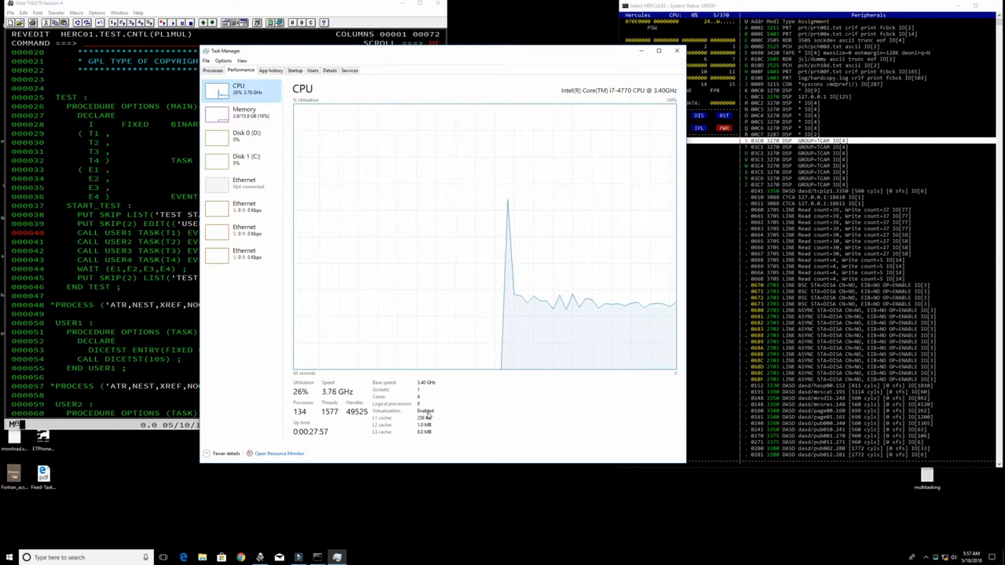
pyautogui.click(676, 50)
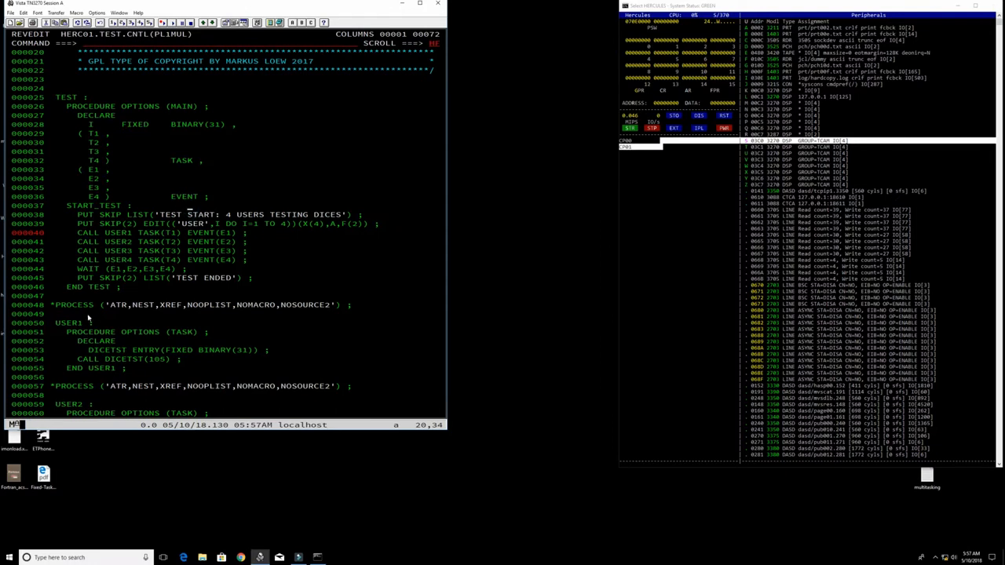
# Page through PL1MUL's USER2–USER4, DICETEST and RND routines to DICETEST's output loop.
pyautogui.click(85, 323)
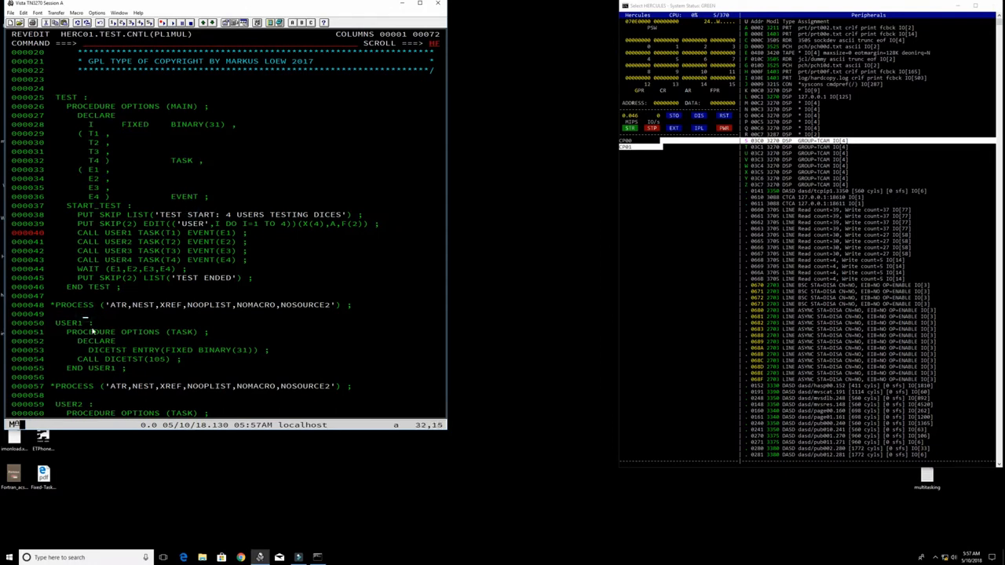
pyautogui.moveTo(117, 352)
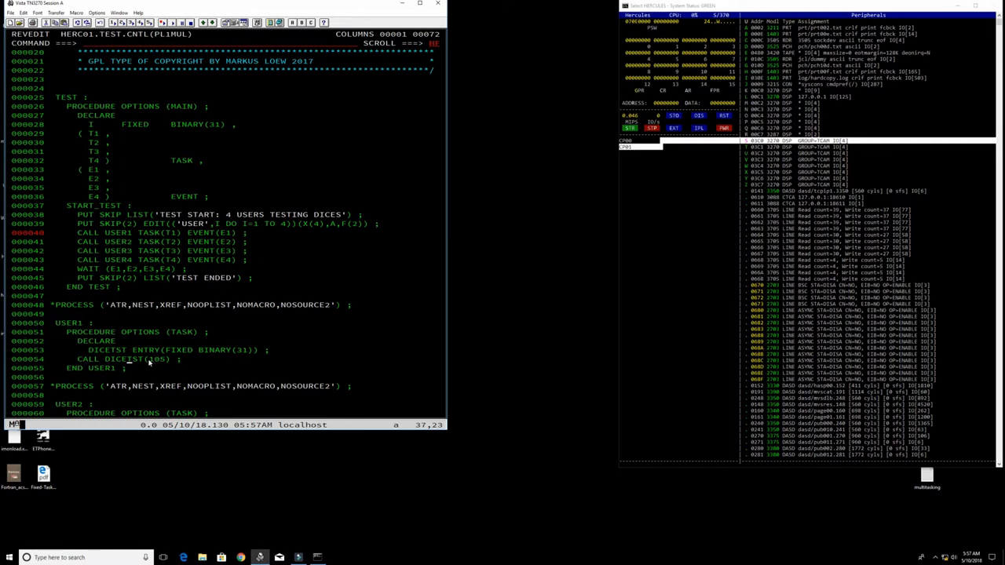
pyautogui.scroll(-3)
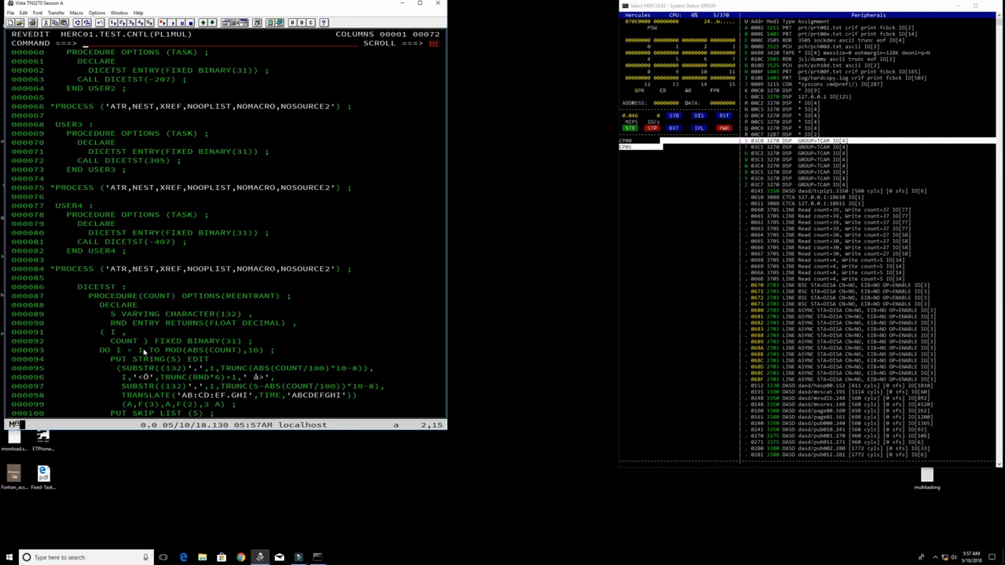
pyautogui.scroll(-3)
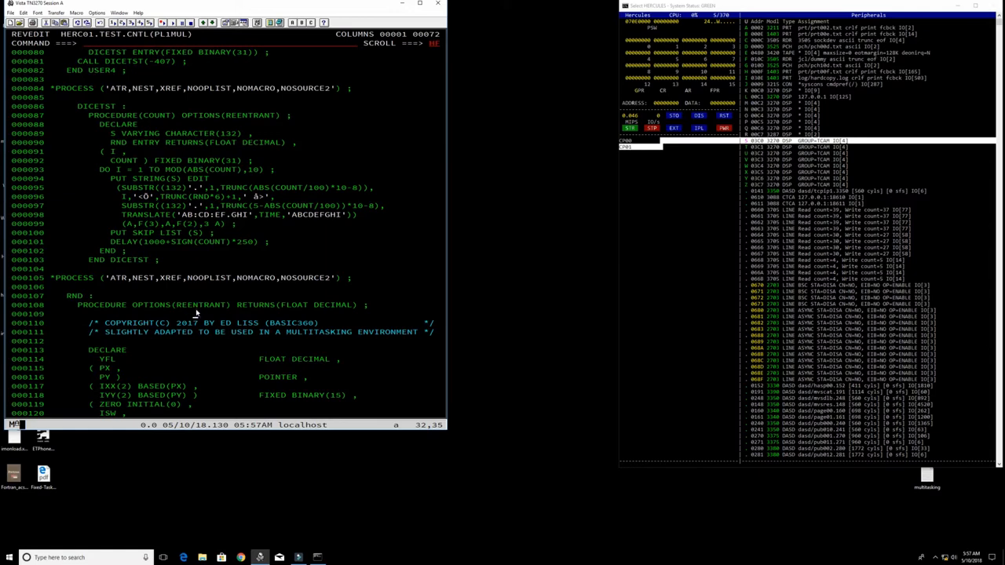
pyautogui.scroll(-3)
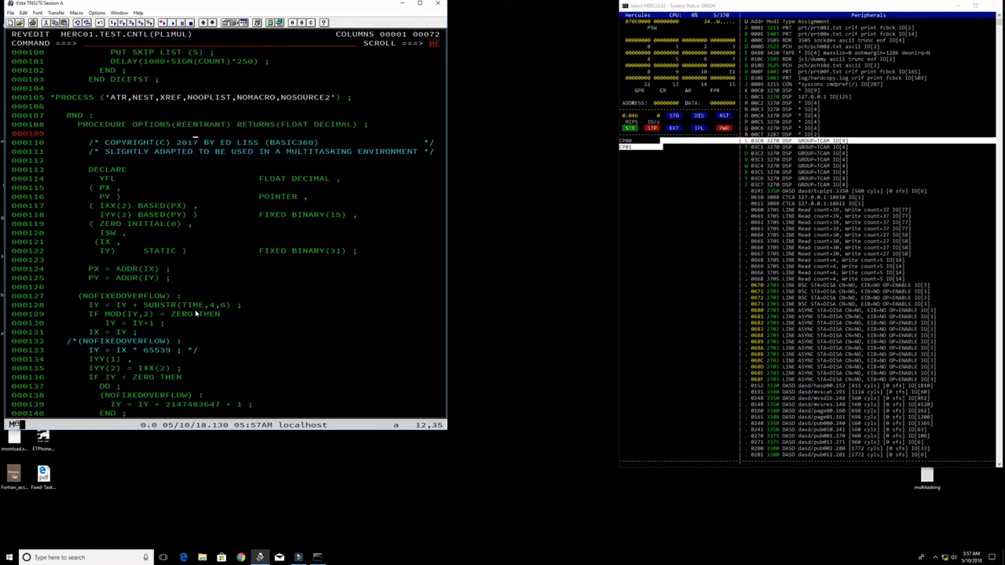
pyautogui.scroll(-3)
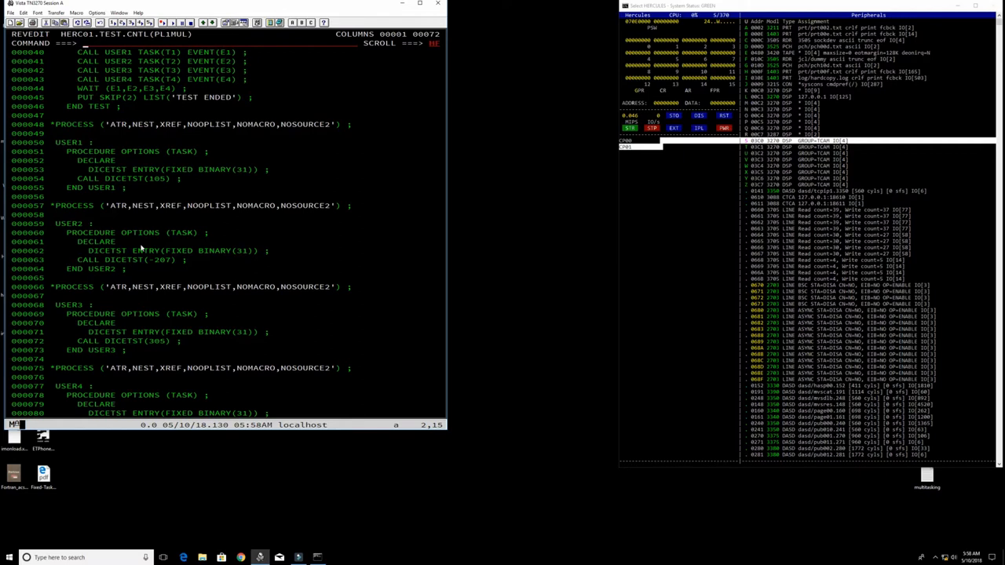
pyautogui.scroll(-3)
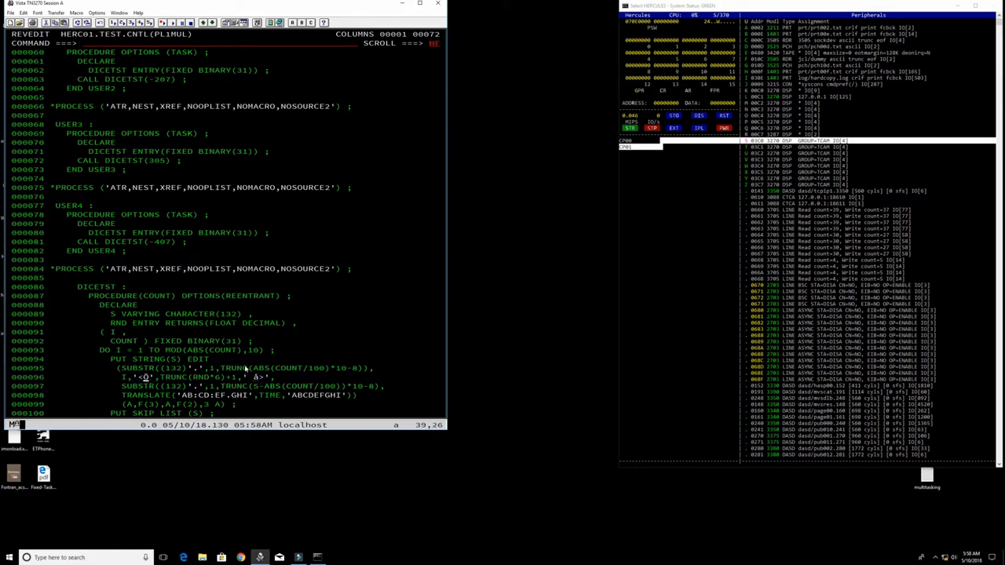
pyautogui.moveTo(236, 355)
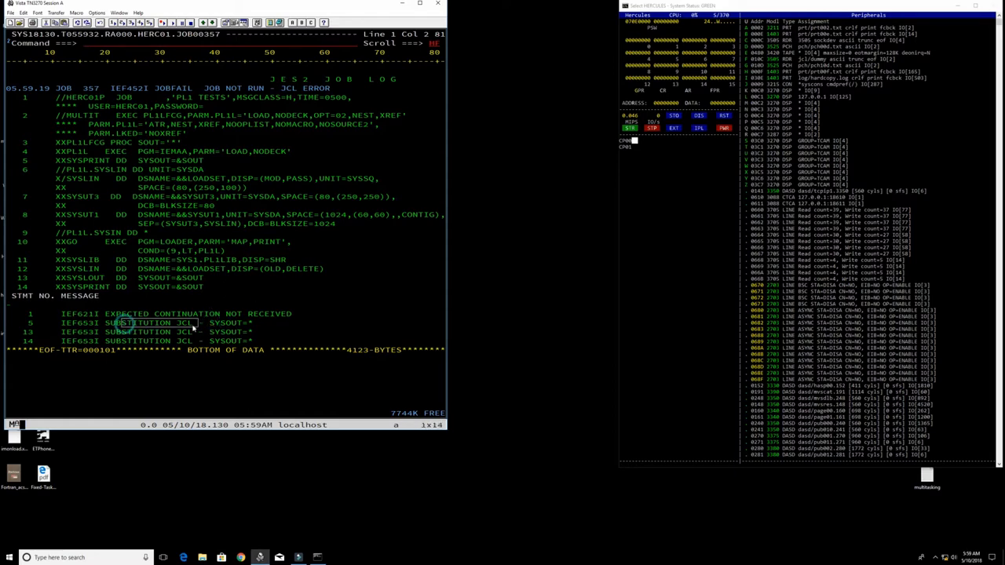
# Scroll the JES2 job log to read the IEF621I JCL continuation error.
pyautogui.scroll(-3)
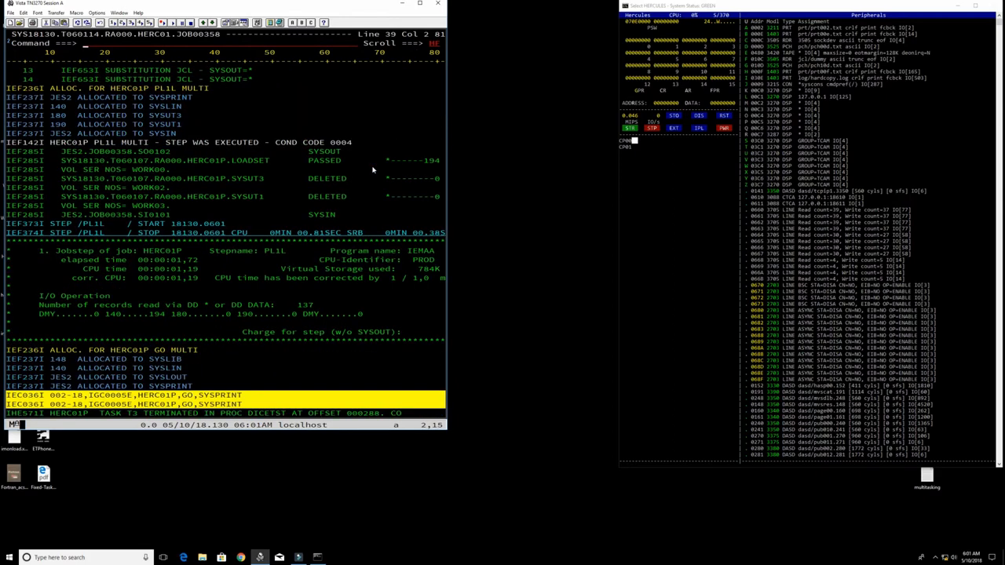
# Page past the allocation messages to the PL/I 5.5 compiler options listing.
pyautogui.scroll(-3)
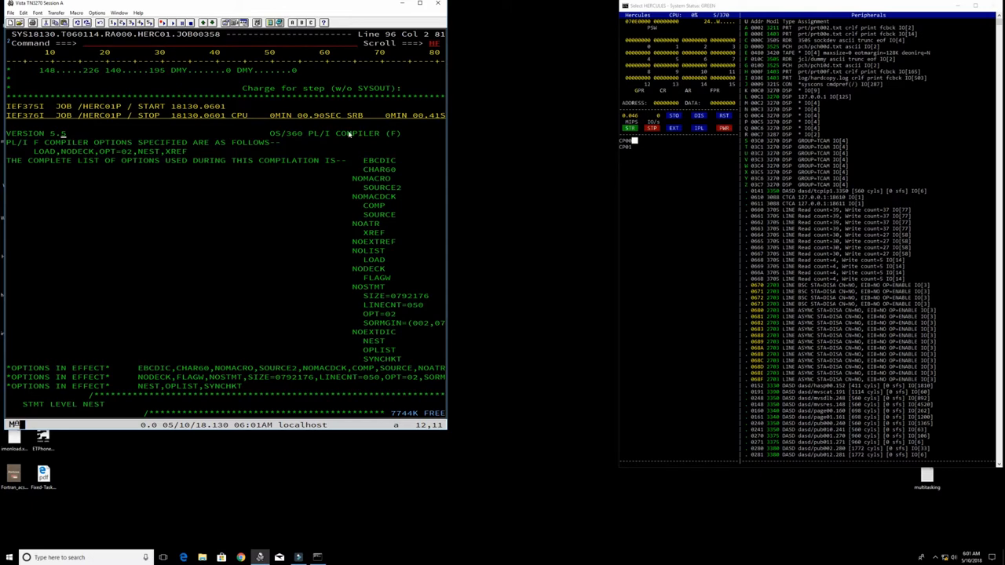
pyautogui.moveTo(333, 136)
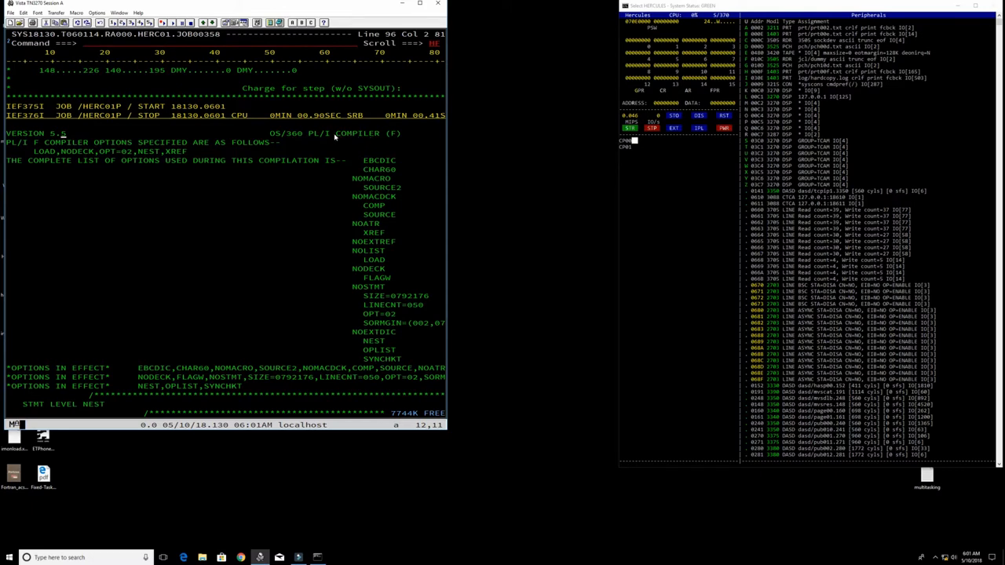
pyautogui.moveTo(321, 139)
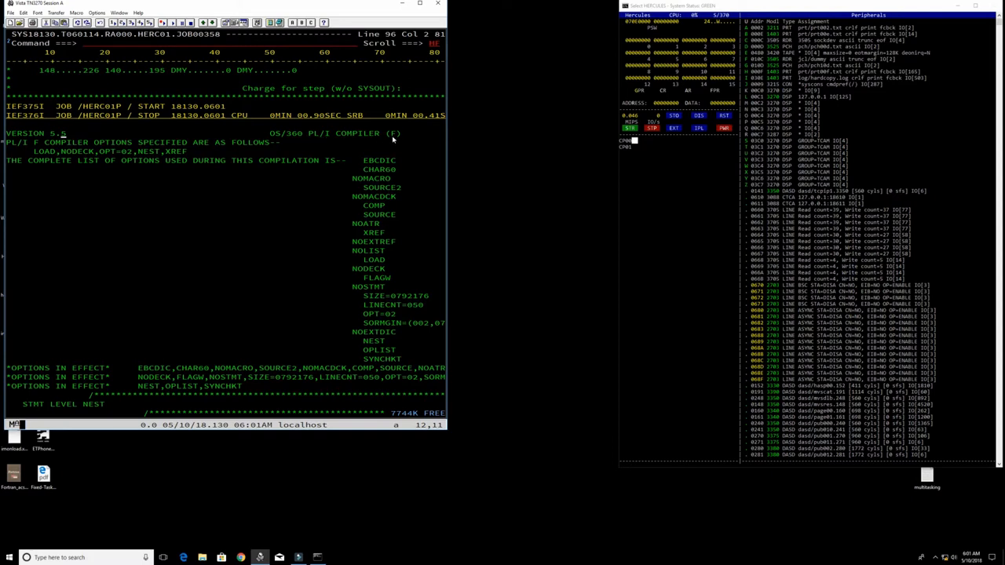
pyautogui.moveTo(360, 147)
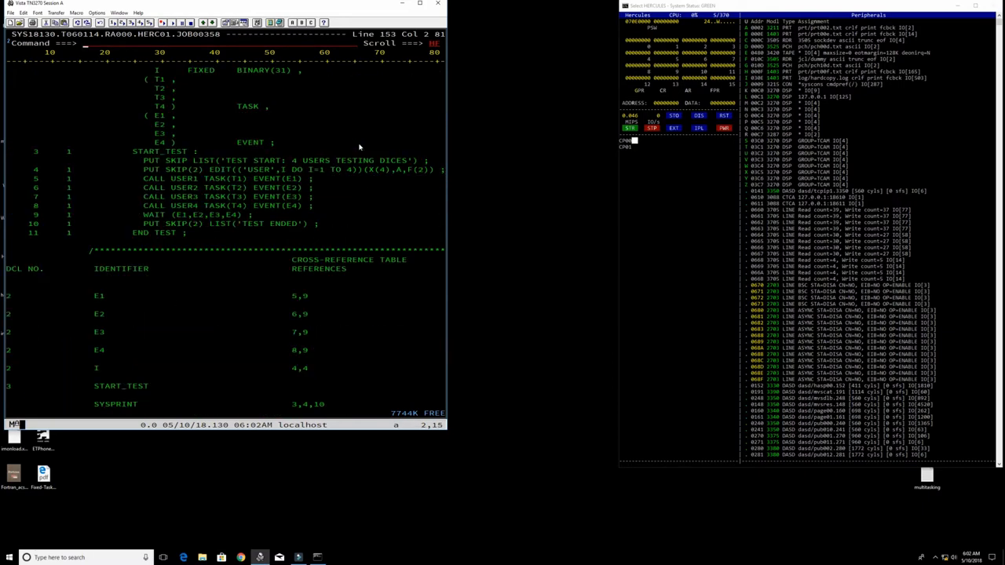
# Page past TEST's cross-reference table to USER4's compilation and storage requirements.
pyautogui.scroll(-3)
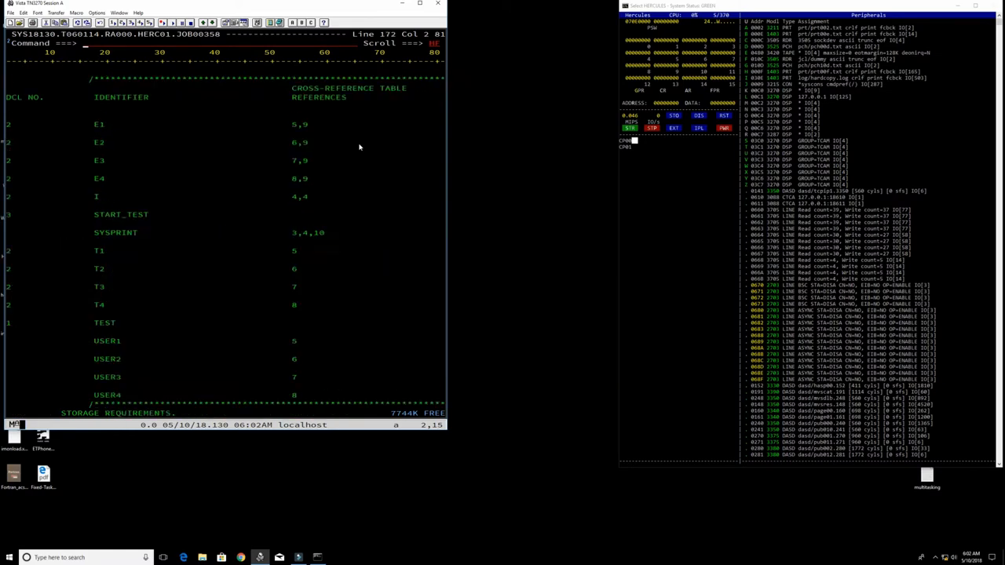
pyautogui.scroll(-3)
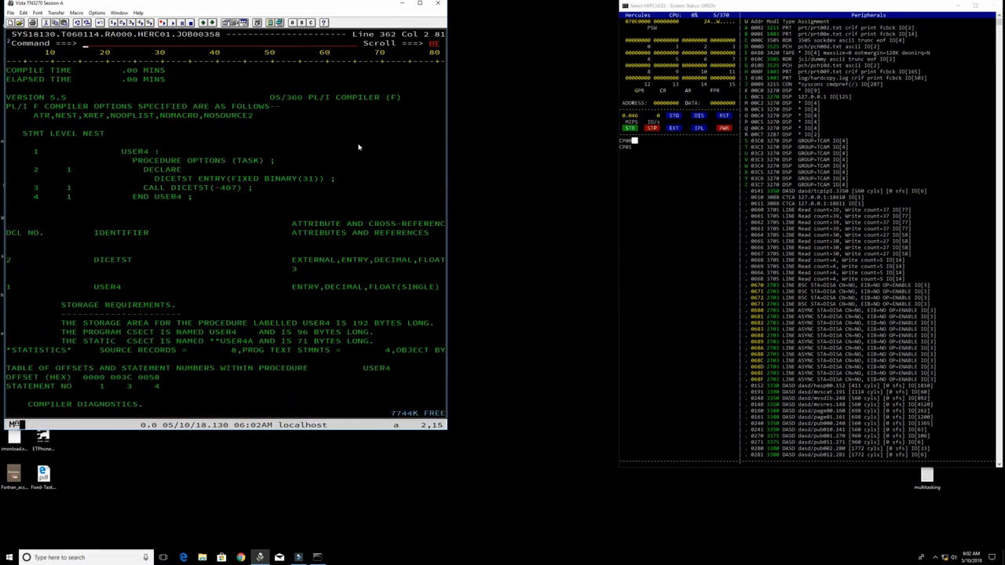
# Page past the DICETST and RND listings to the loader's program name and address map.
pyautogui.scroll(-3)
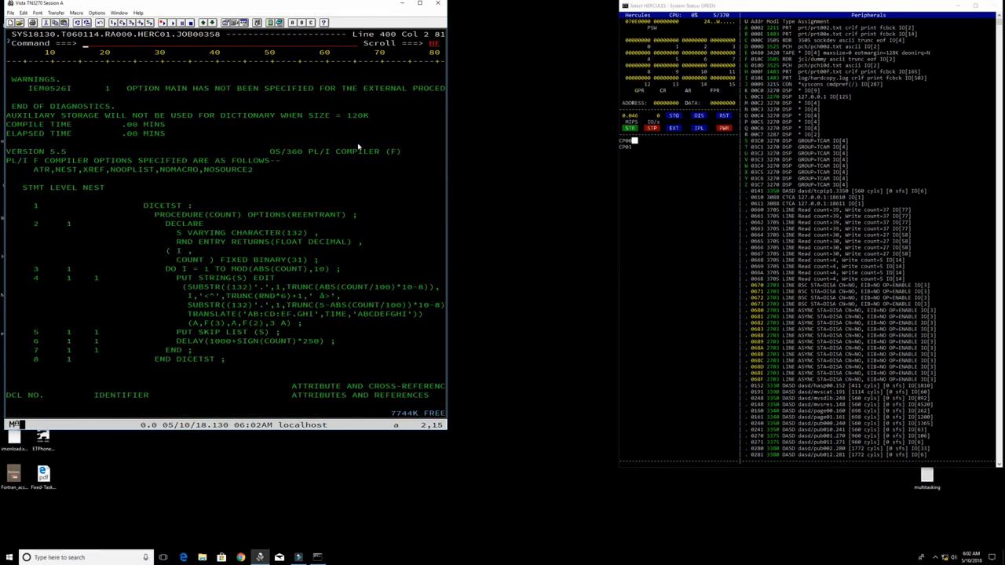
pyautogui.moveTo(330, 115)
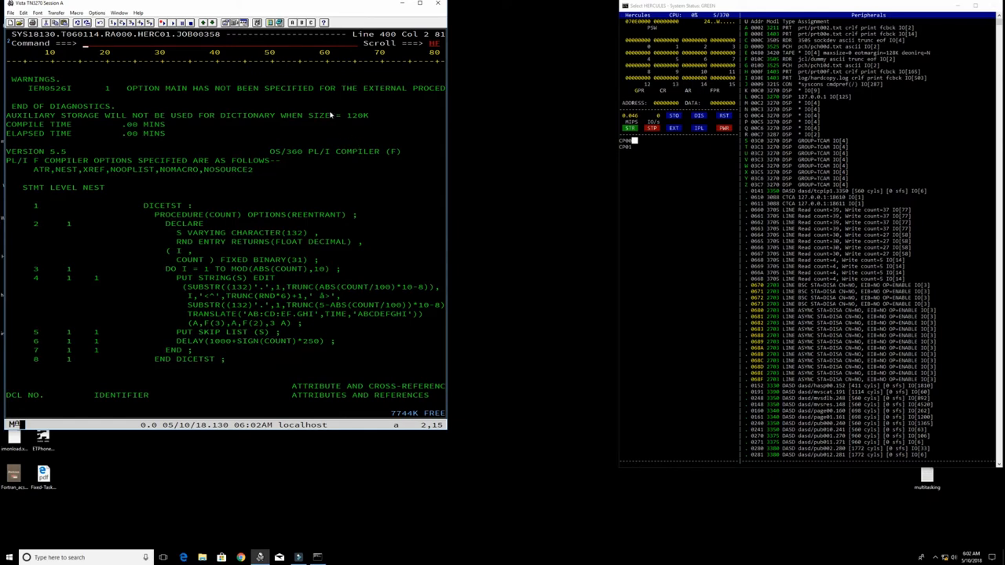
pyautogui.moveTo(40, 171)
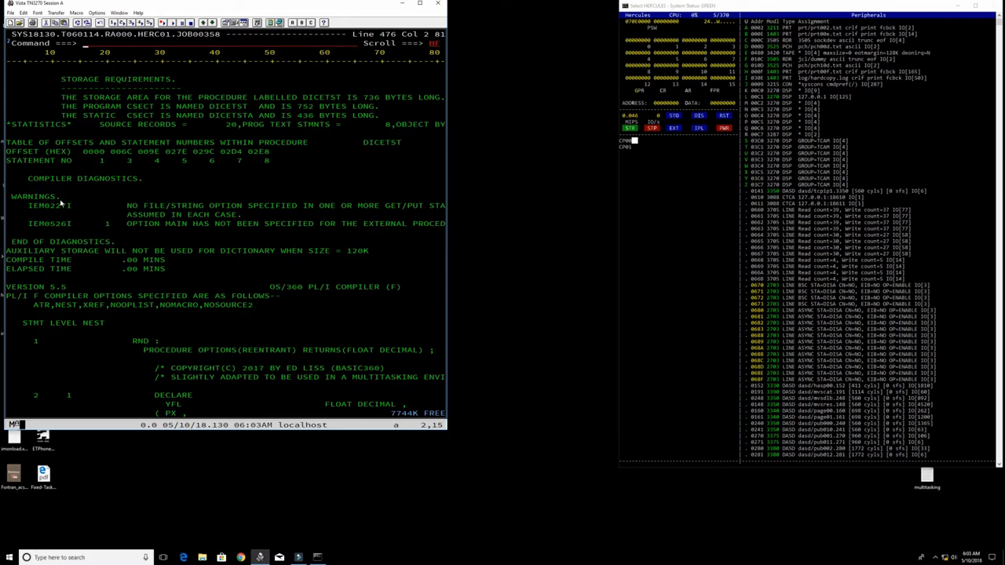
pyautogui.scroll(-3)
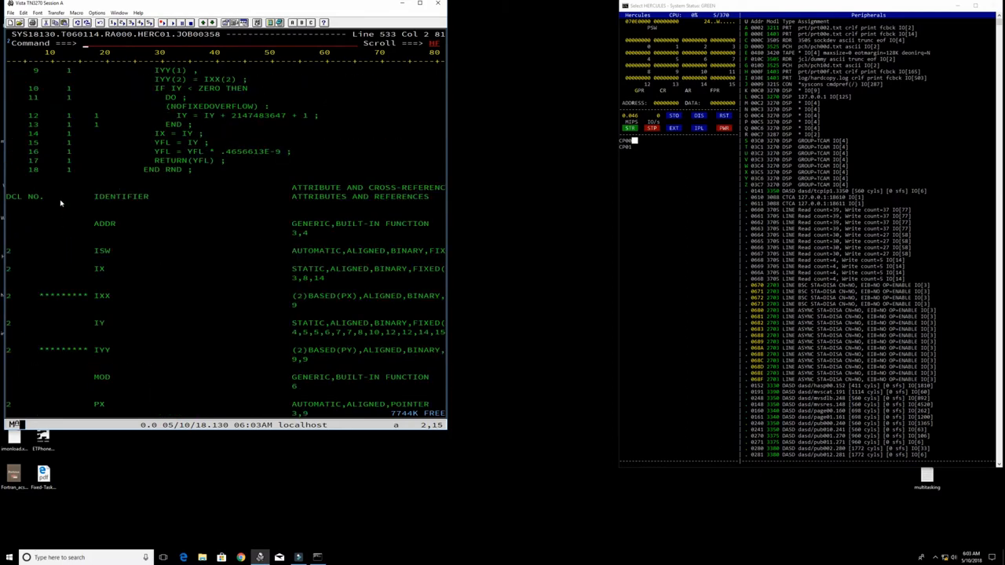
pyautogui.scroll(-3)
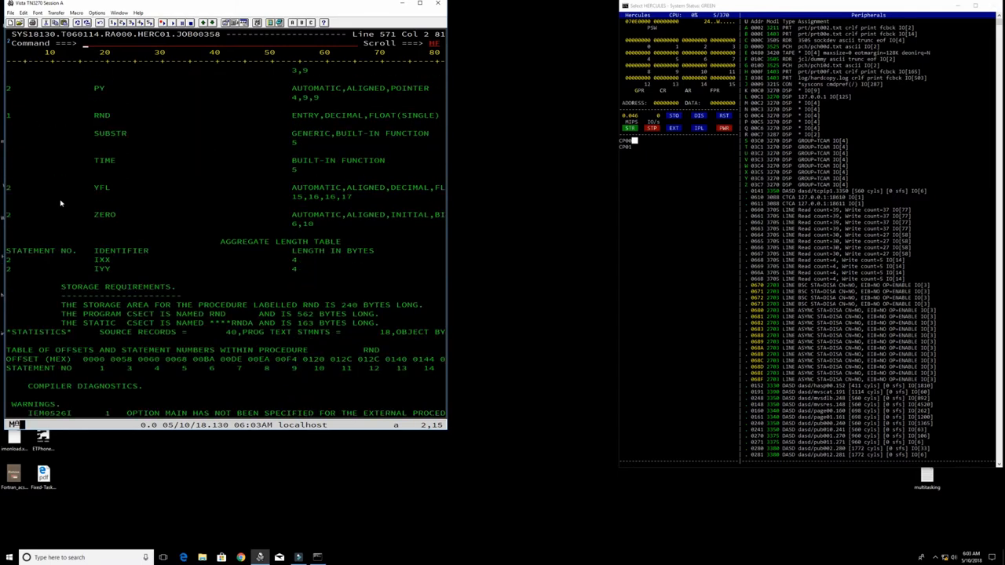
pyautogui.scroll(-3)
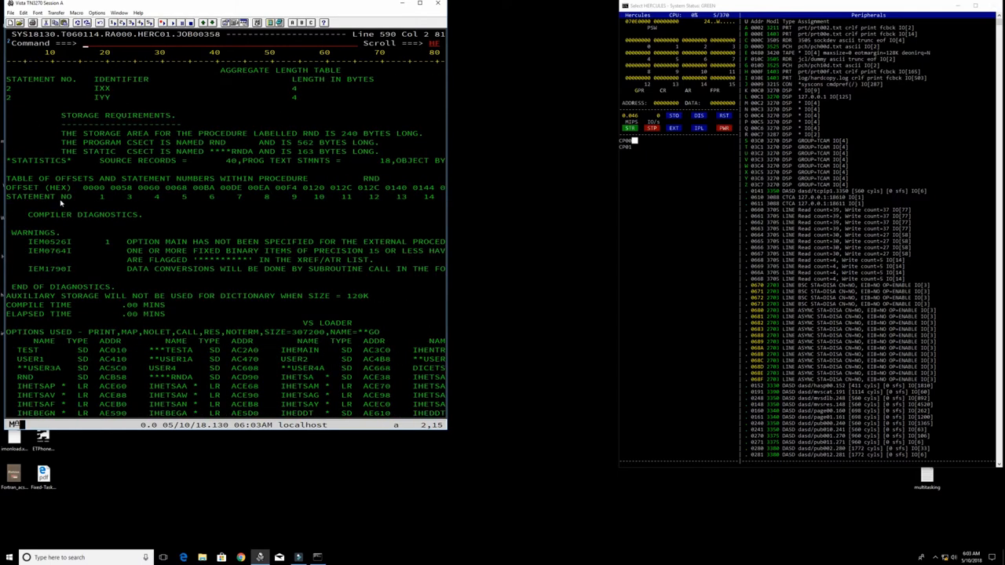
# Page to the bottom of the job output: four dice users' results, IHE571I terminations, TEST ENDED.
pyautogui.scroll(-3)
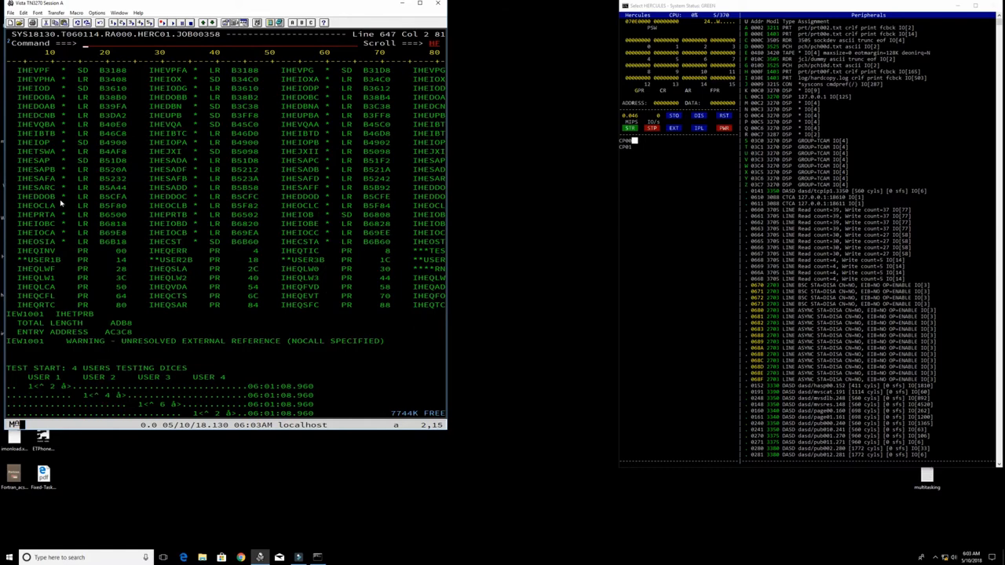
pyautogui.scroll(-3)
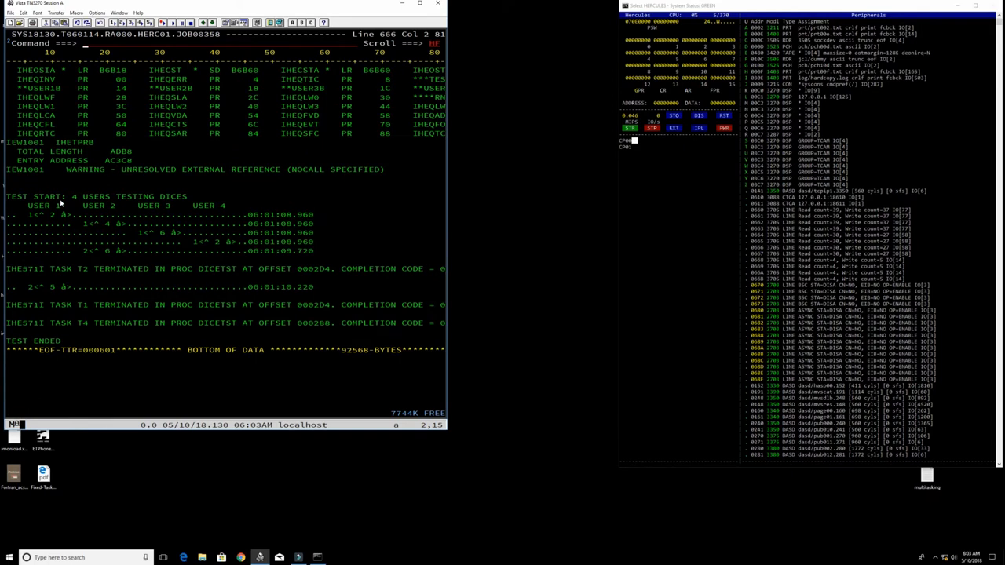
pyautogui.moveTo(159, 141)
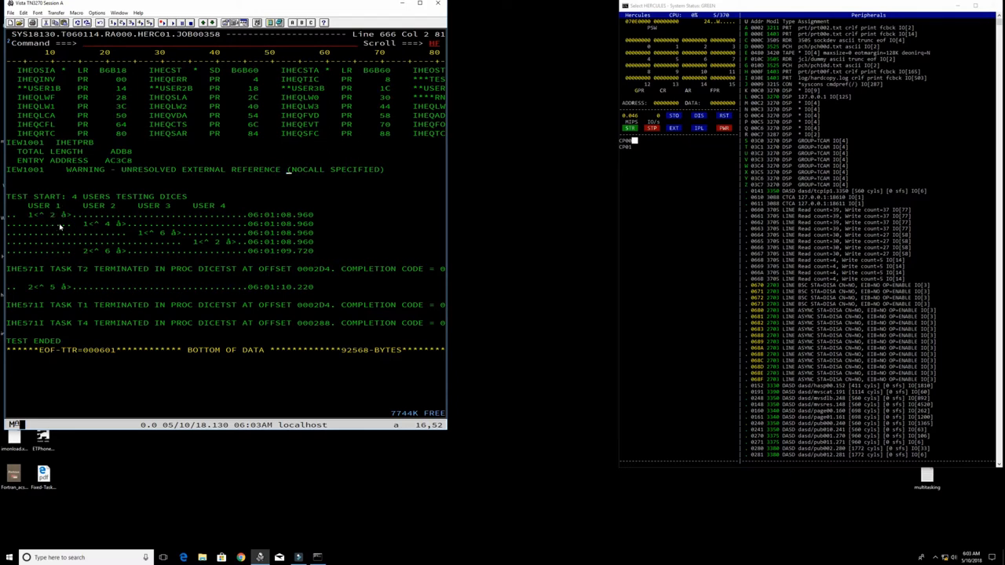
pyautogui.moveTo(116, 236)
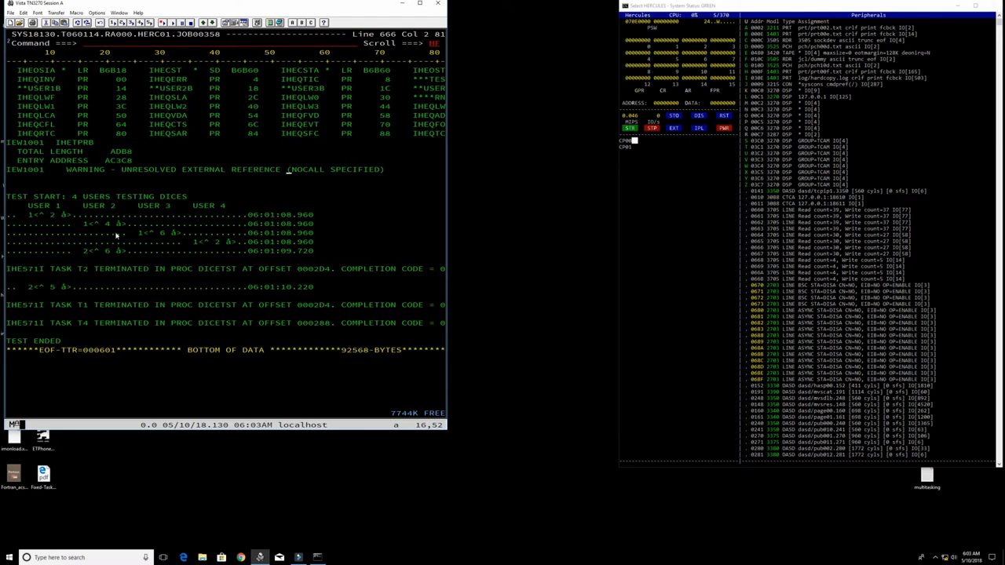
pyautogui.moveTo(116, 225)
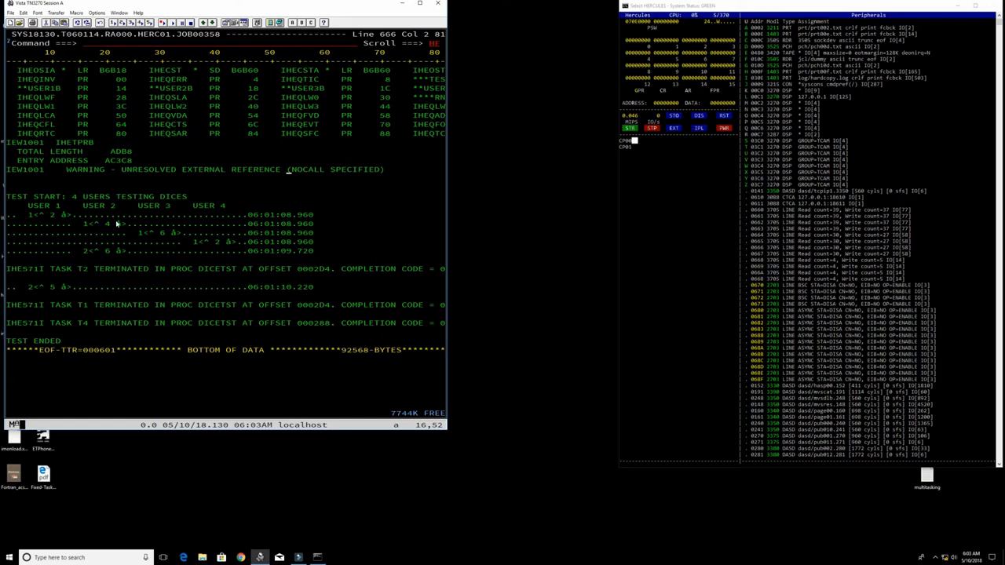
pyautogui.moveTo(114, 226)
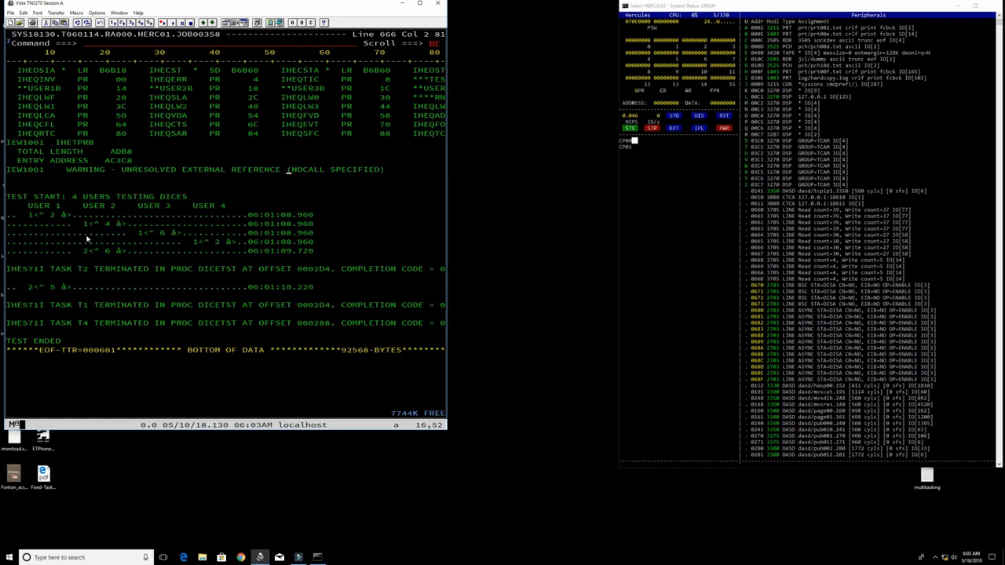
pyautogui.moveTo(296, 330)
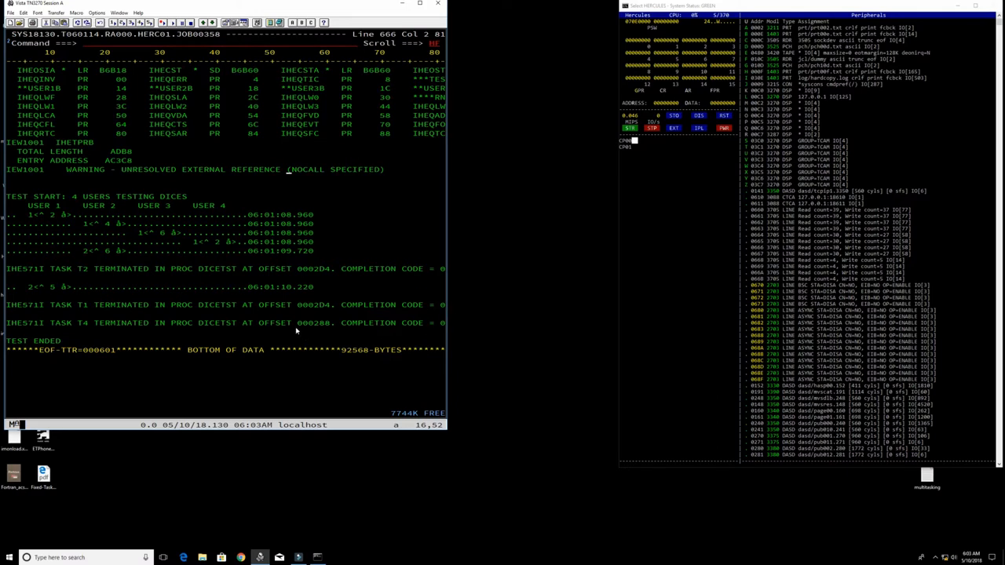
pyautogui.moveTo(304, 309)
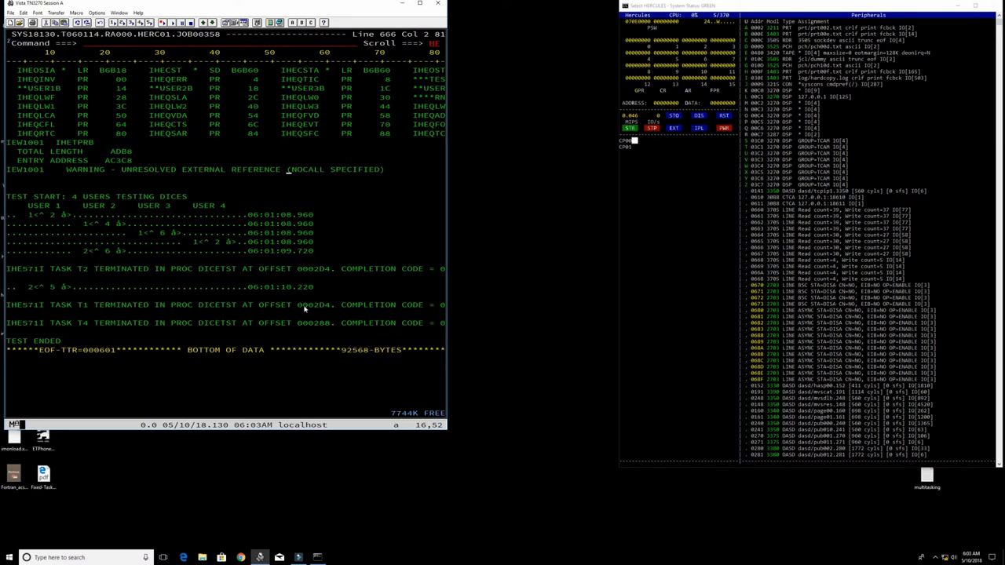
pyautogui.moveTo(305, 308)
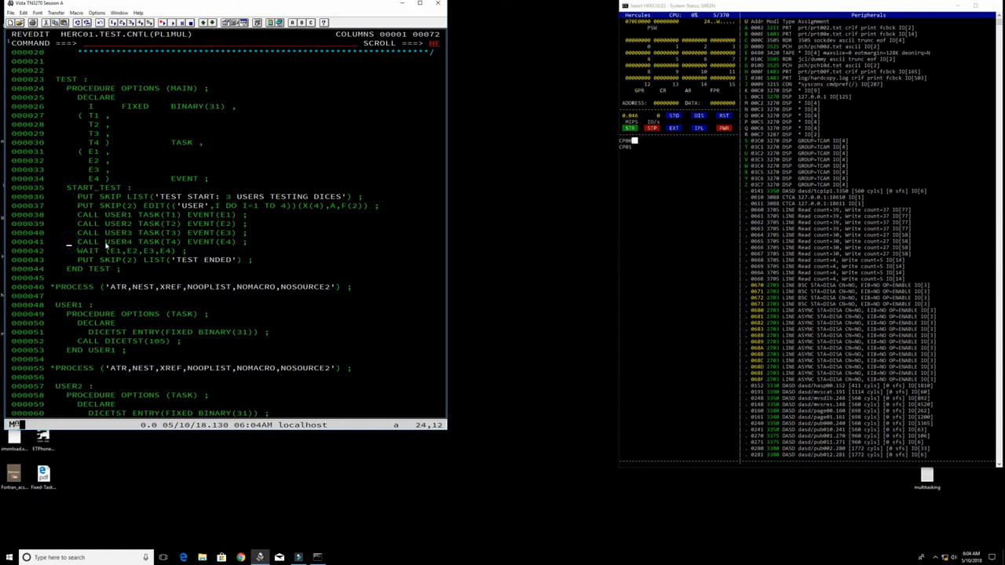
# Comment out the USER2 and USER4 task calls in PL1MUL's TEST procedure with /*.
pyautogui.write('/*')
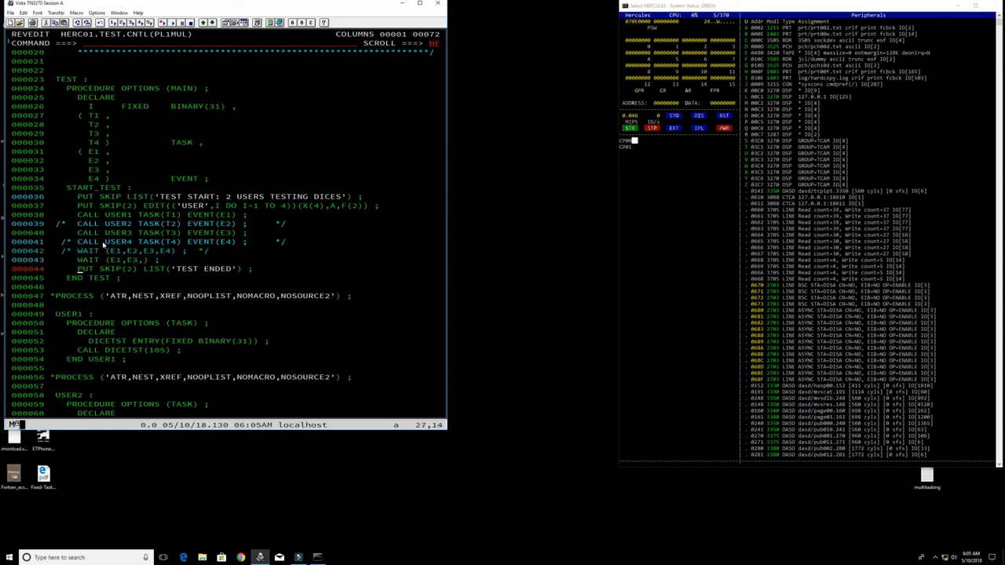
# Scroll through the PL1MUL source and the JOB00358 job log showing PL1L code 4, GO code 0.
pyautogui.scroll(-3)
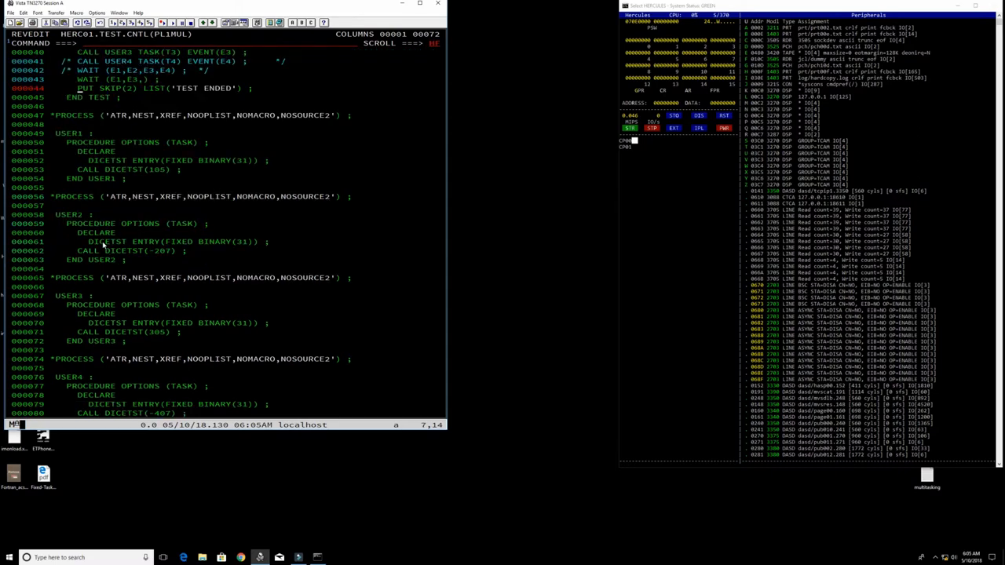
pyautogui.scroll(-3)
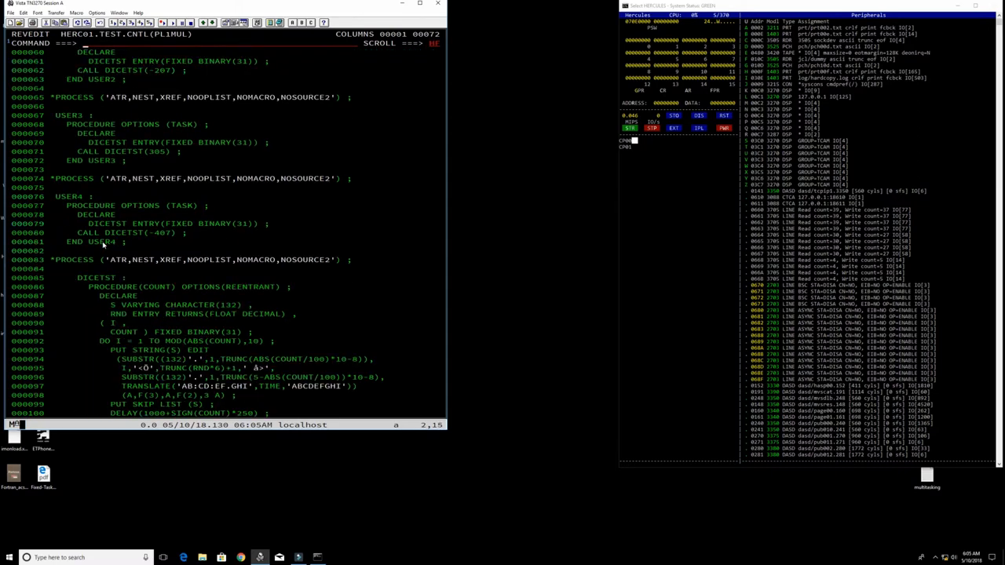
pyautogui.scroll(-3)
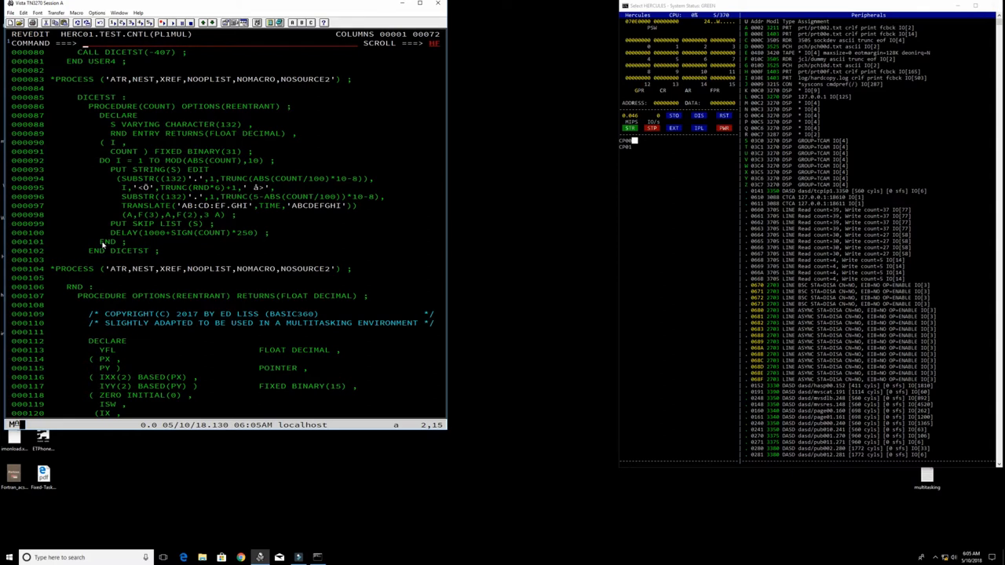
pyautogui.moveTo(88, 337)
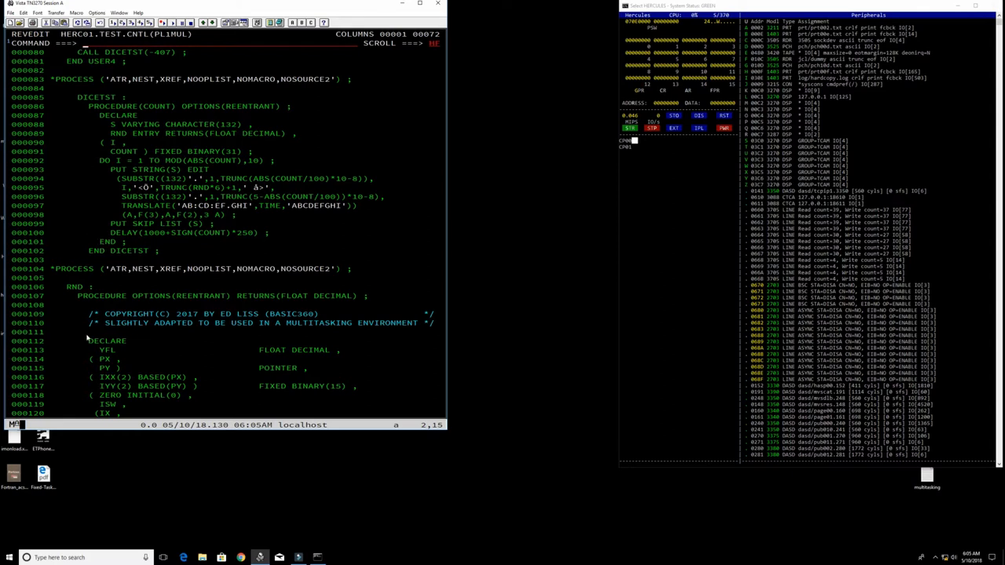
pyautogui.moveTo(283, 322)
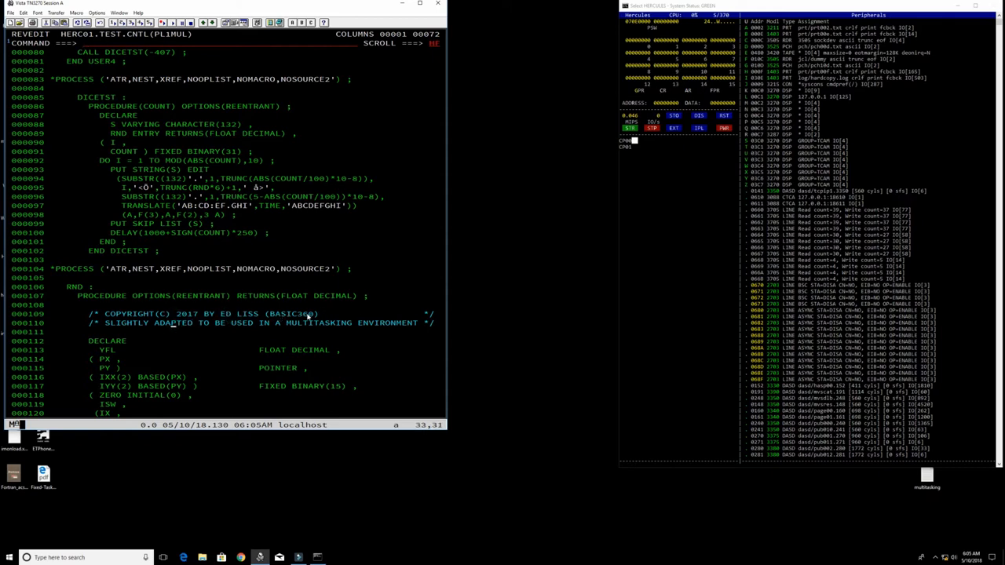
pyautogui.moveTo(275, 322)
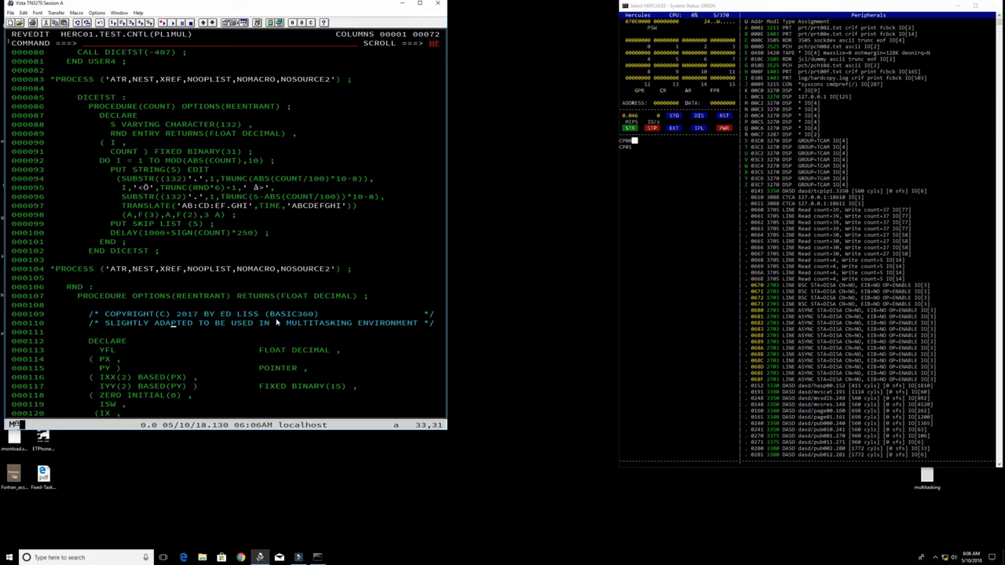
pyautogui.scroll(-3)
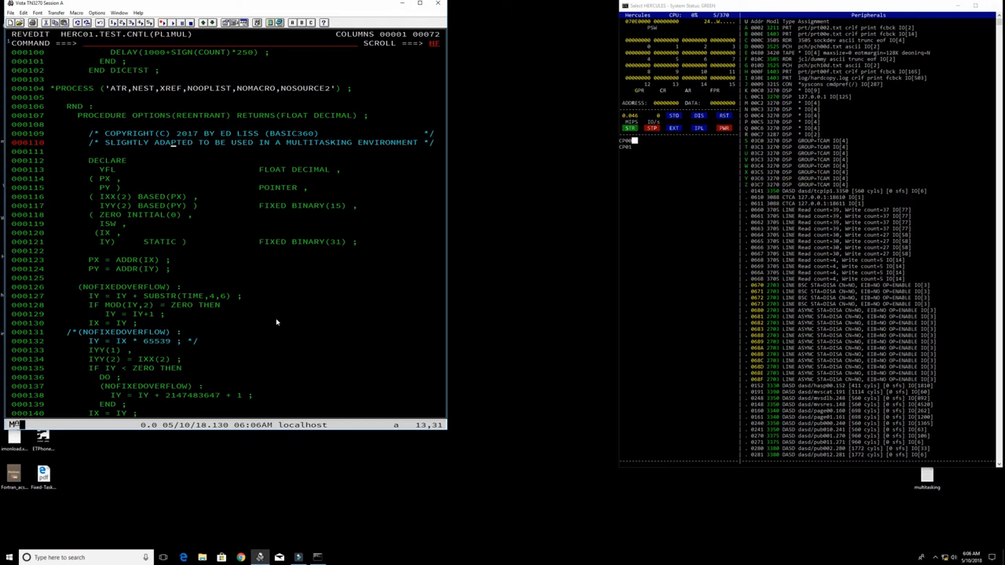
pyautogui.scroll(-3)
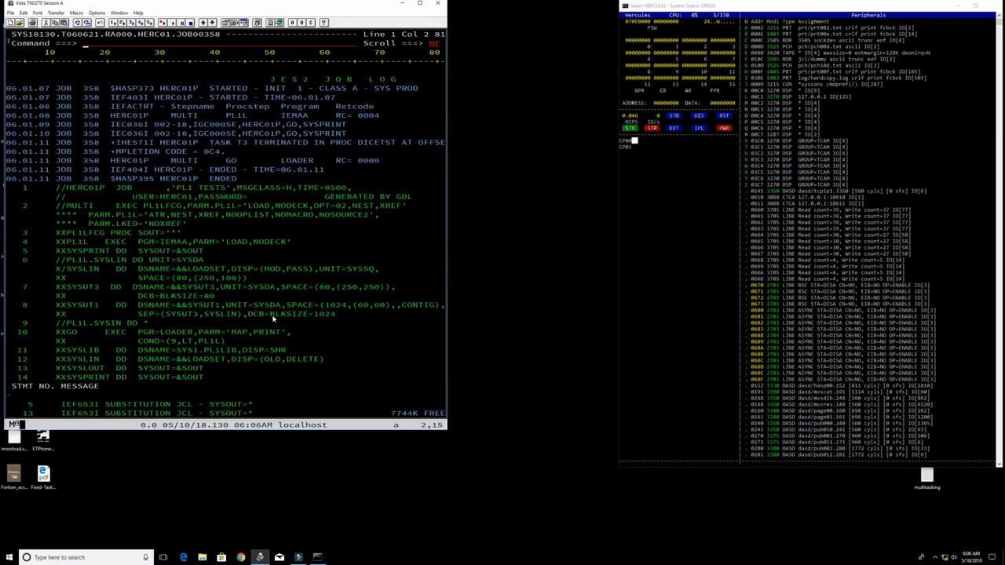
# Scroll to the end of JOB00358 output: four users' dice results, T2, T1, T4 terminated, TEST ENDED.
pyautogui.scroll(-3)
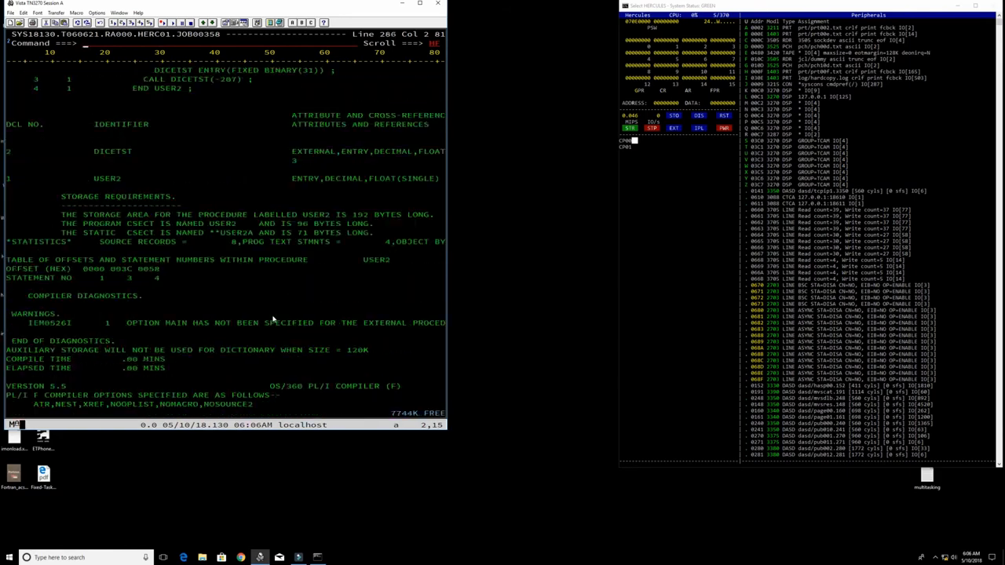
pyautogui.scroll(-3)
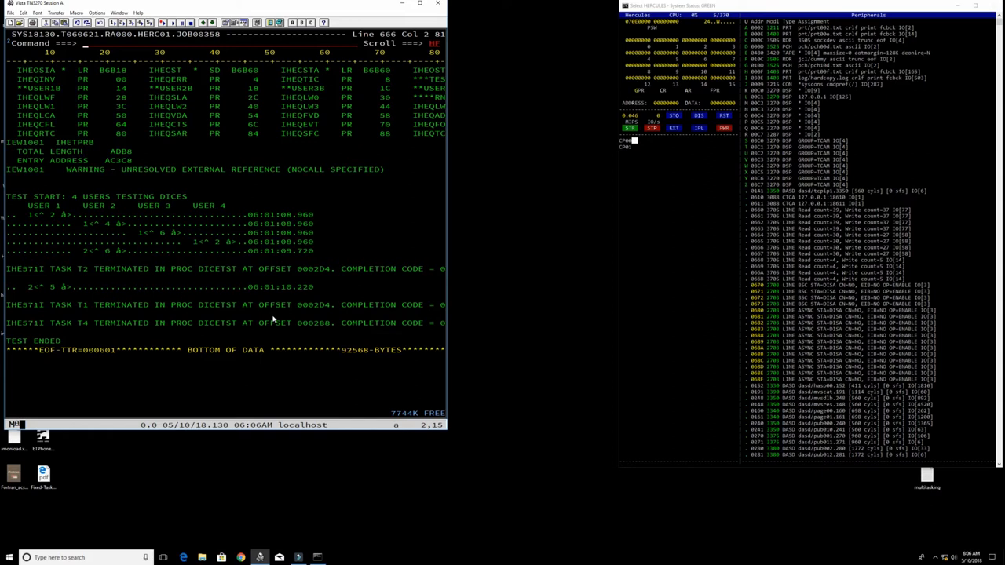
pyautogui.moveTo(303, 345)
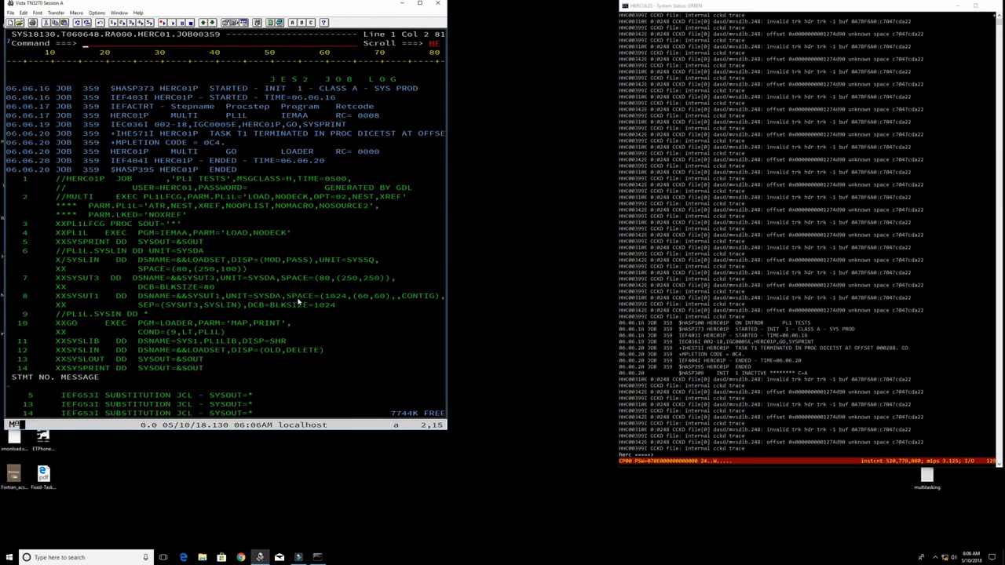
# Scroll to the bottom of JOB00359 output showing the two-user test, T3 termination and TEST ENDED.
pyautogui.scroll(-3)
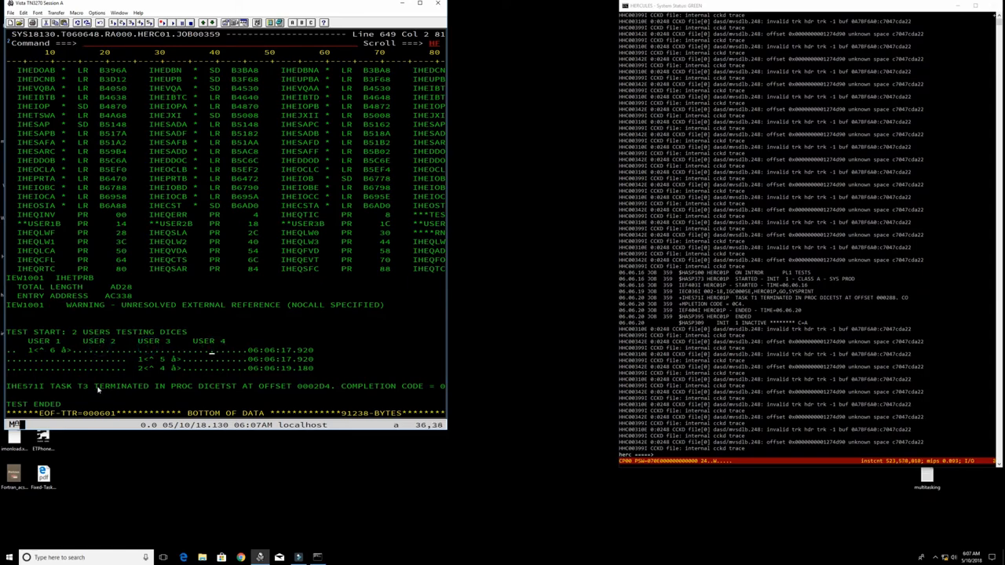
pyautogui.moveTo(227, 384)
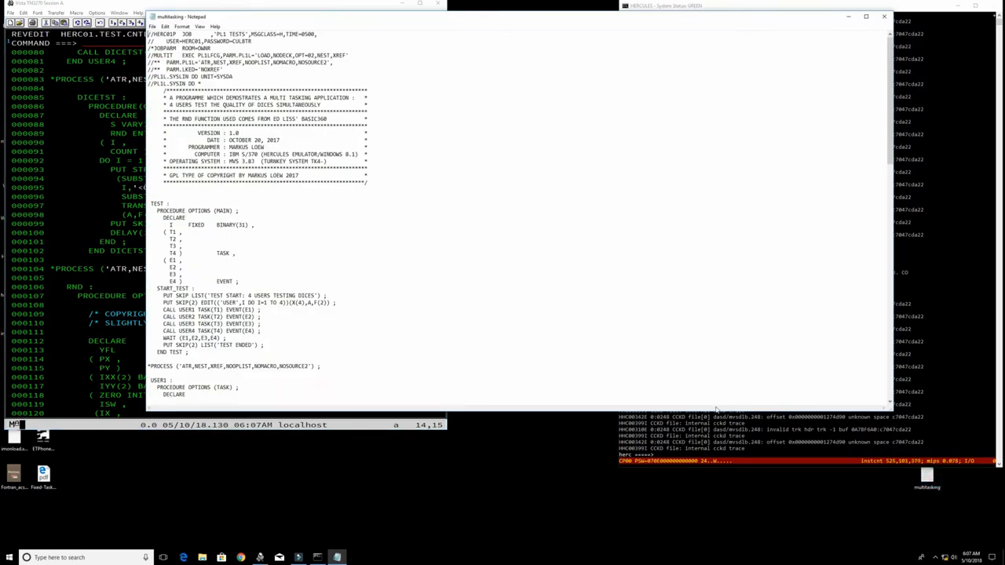
# Focus the multitasking Notepad window and scroll past the header comments to the TEST procedure.
pyautogui.click(885, 16)
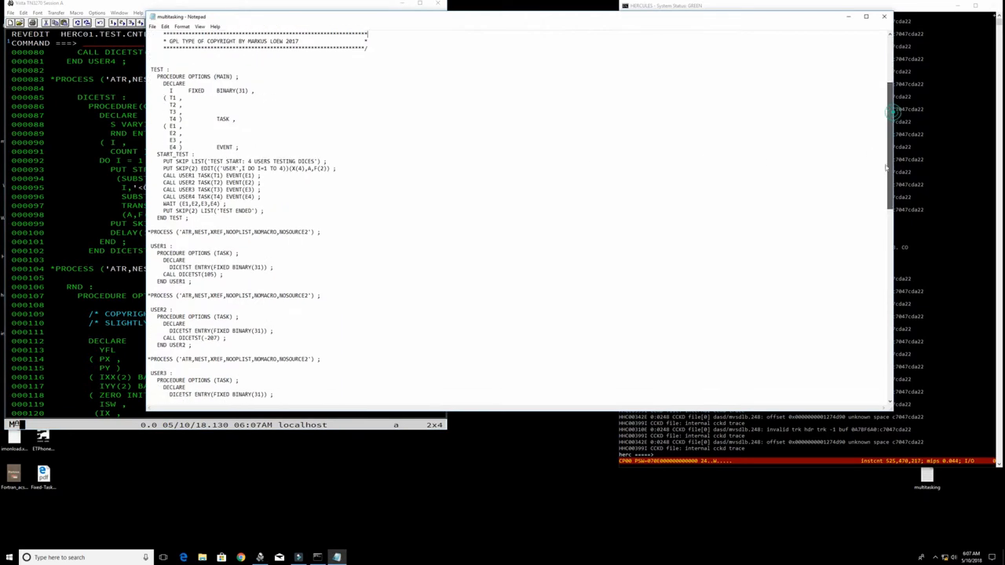
pyautogui.scroll(-3)
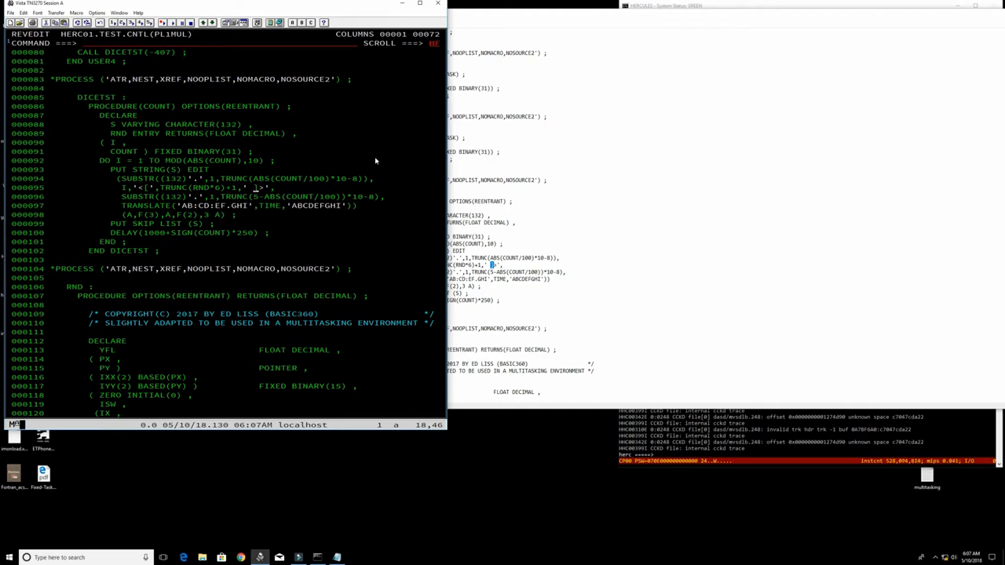
pyautogui.moveTo(329, 145)
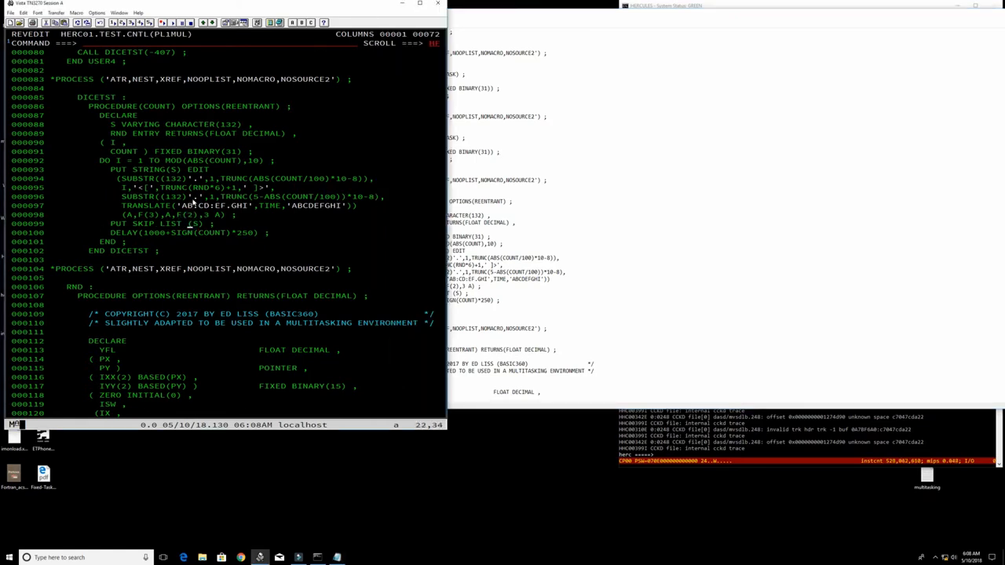
# Open the Vista TN3270 session options over the bracket-corrected PL1MUL source.
pyautogui.click(97, 13)
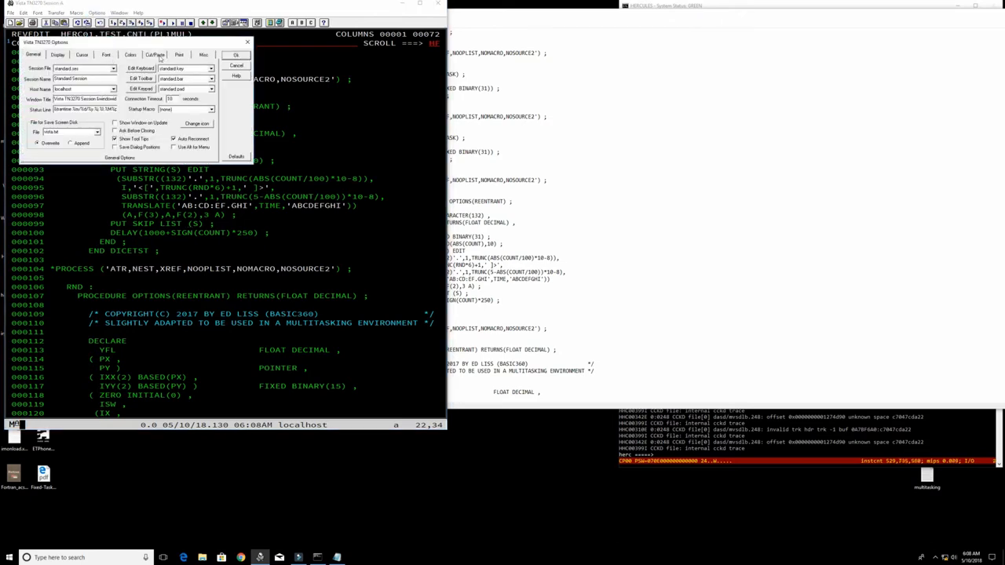
# Review the Display, Cursor, Colors, Print and Misc options, then set the PC code page to DOS.
pyautogui.click(57, 54)
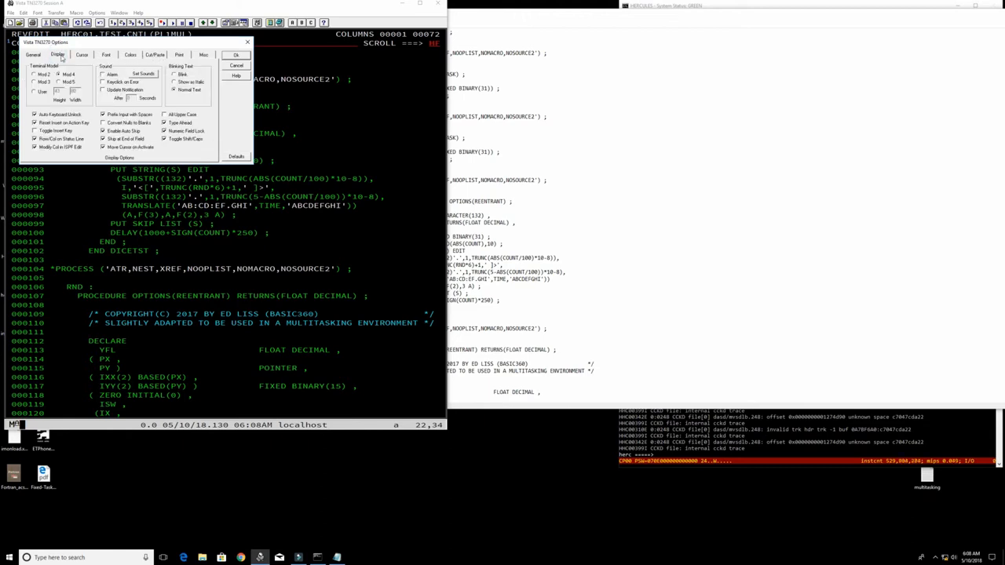
pyautogui.click(81, 55)
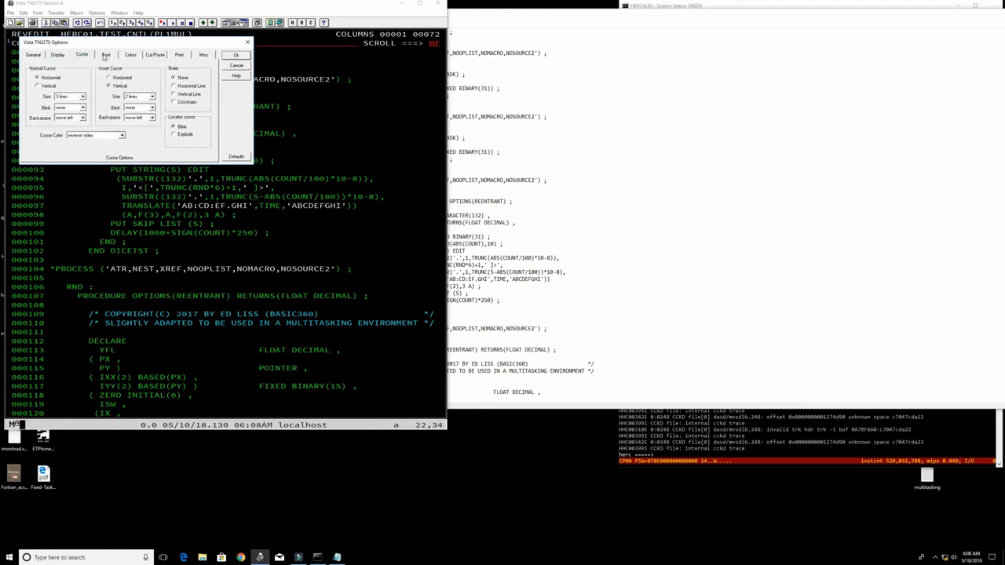
pyautogui.click(130, 54)
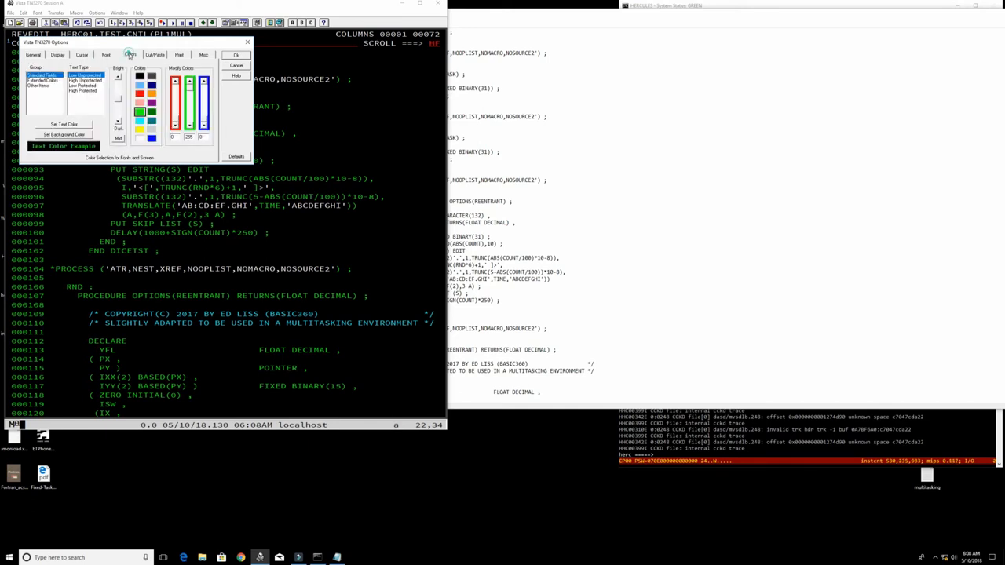
pyautogui.click(204, 54)
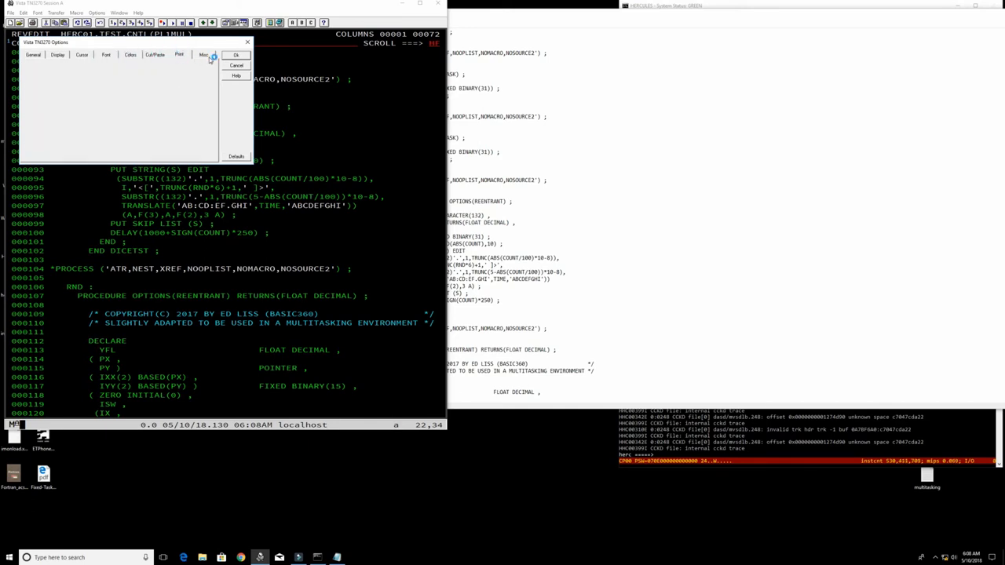
pyautogui.click(204, 54)
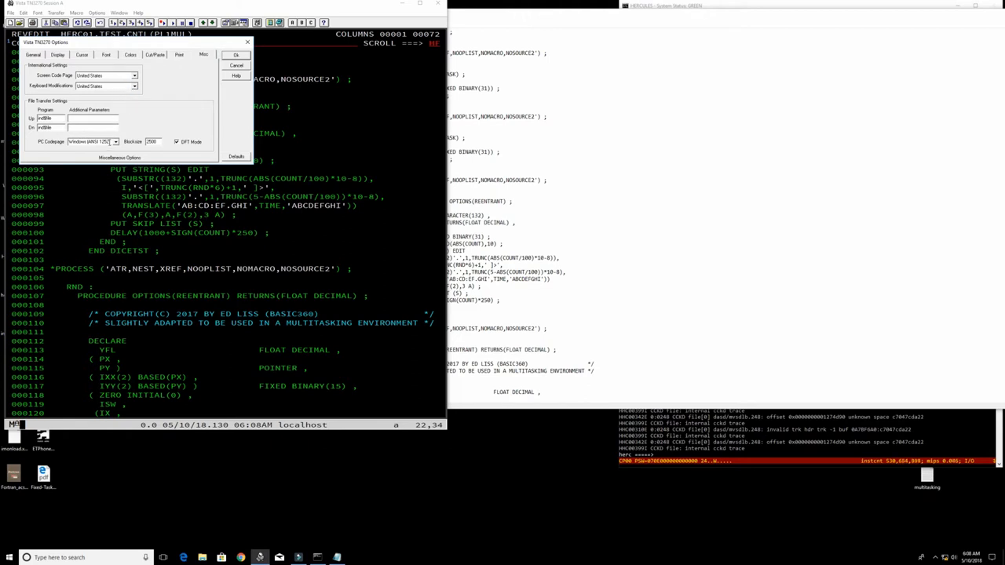
pyautogui.click(116, 141)
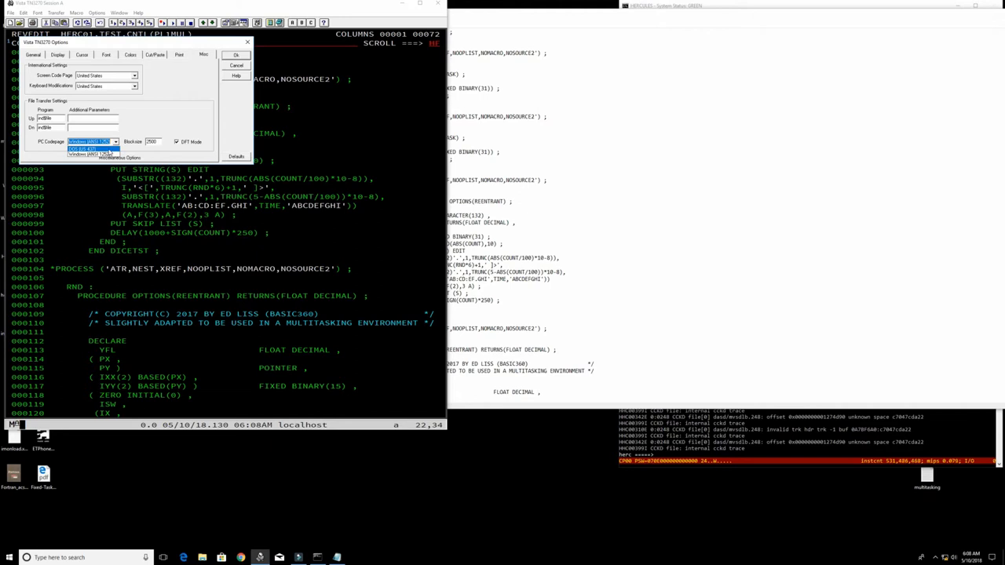
pyautogui.click(91, 149)
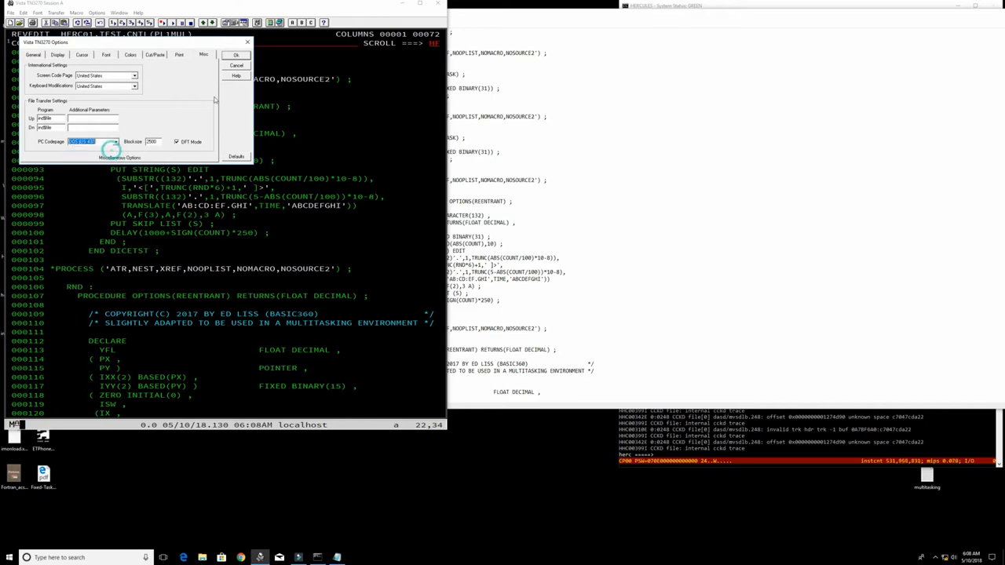
pyautogui.click(236, 55)
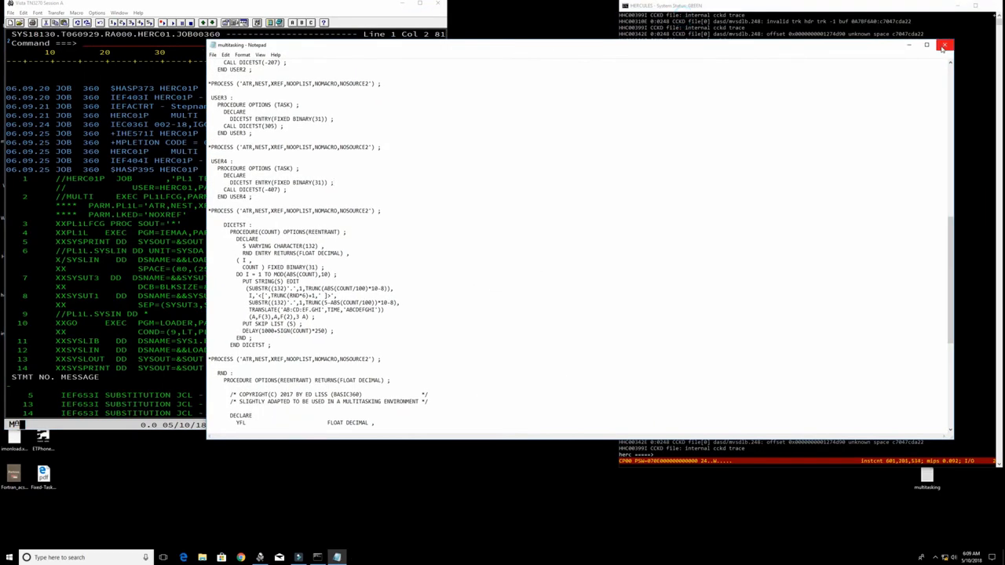
# Close the Notepad window holding the multitasking source.
pyautogui.click(945, 44)
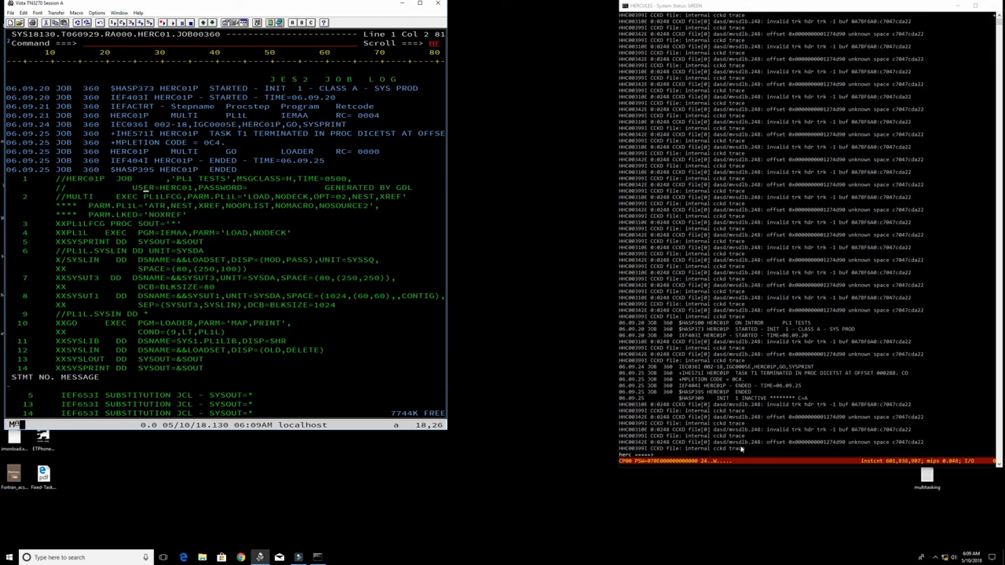
pyautogui.moveTo(754, 448)
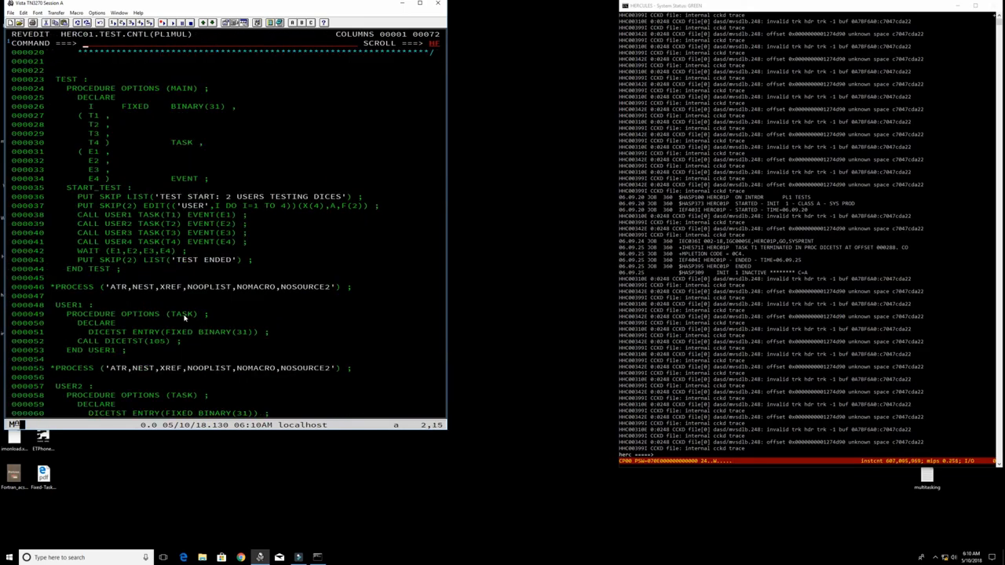
# Scroll to the bottom of JOB00360 output showing bracketed two-user dice results and TEST ENDED.
pyautogui.scroll(-3)
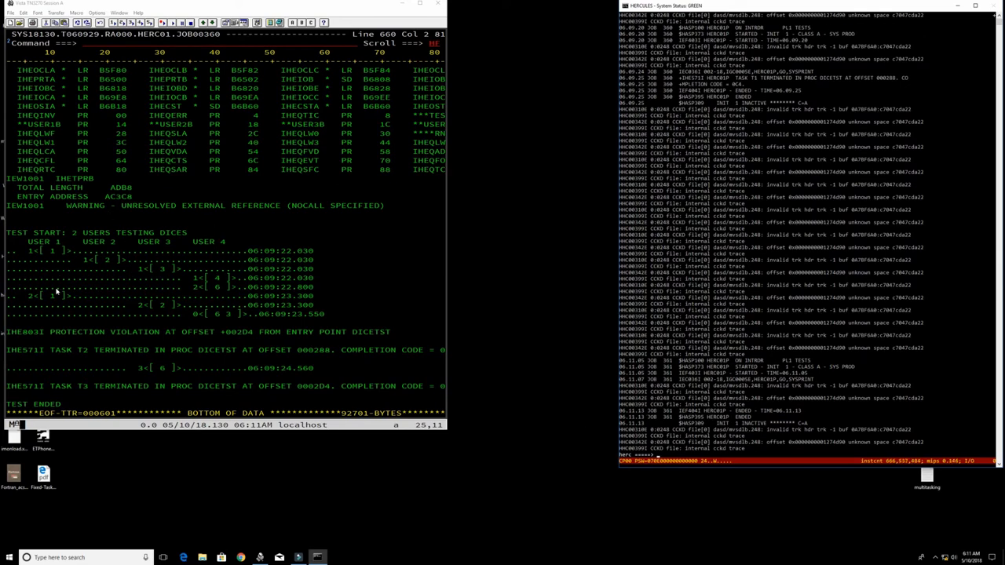
pyautogui.moveTo(139, 274)
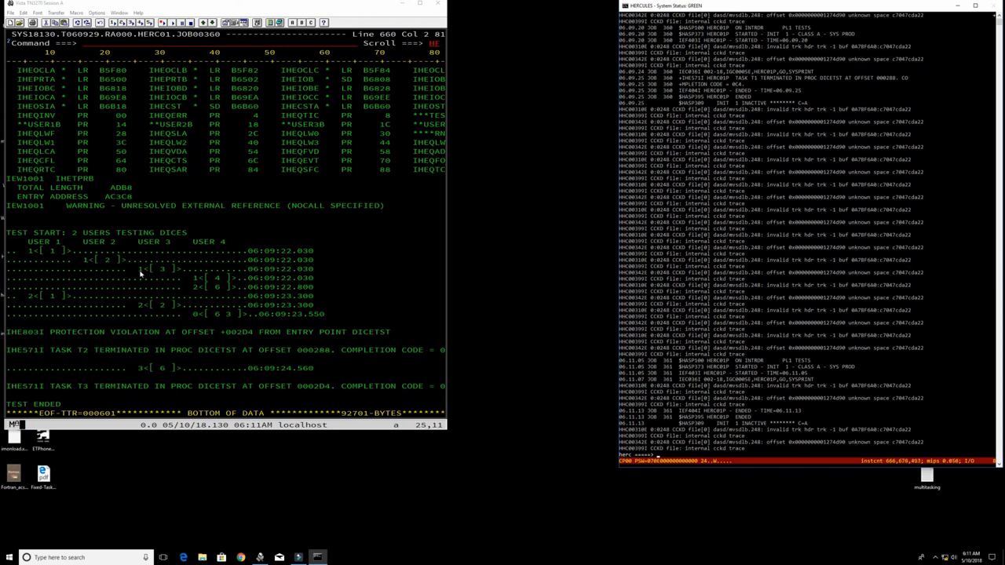
pyautogui.moveTo(80, 218)
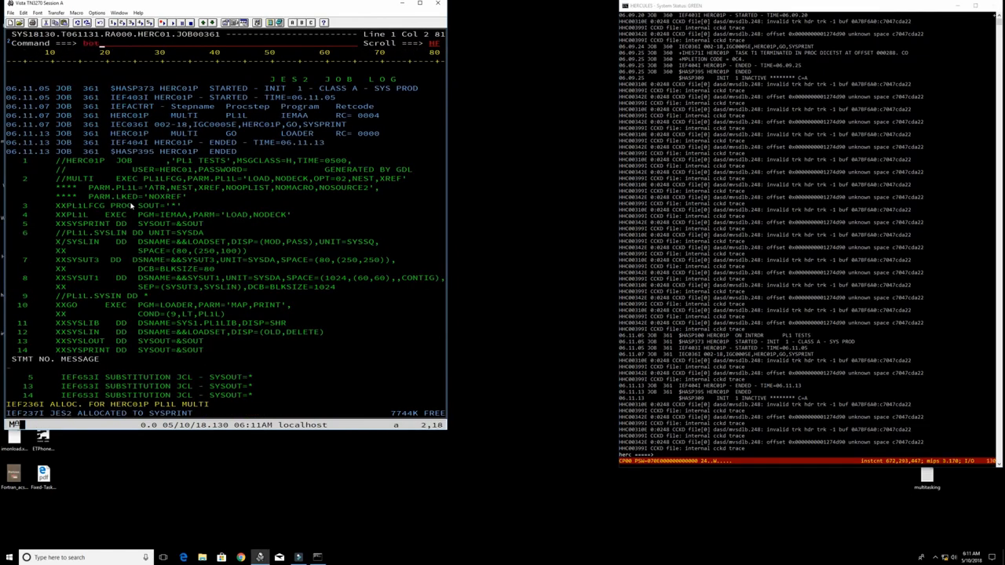
pyautogui.scroll(-3)
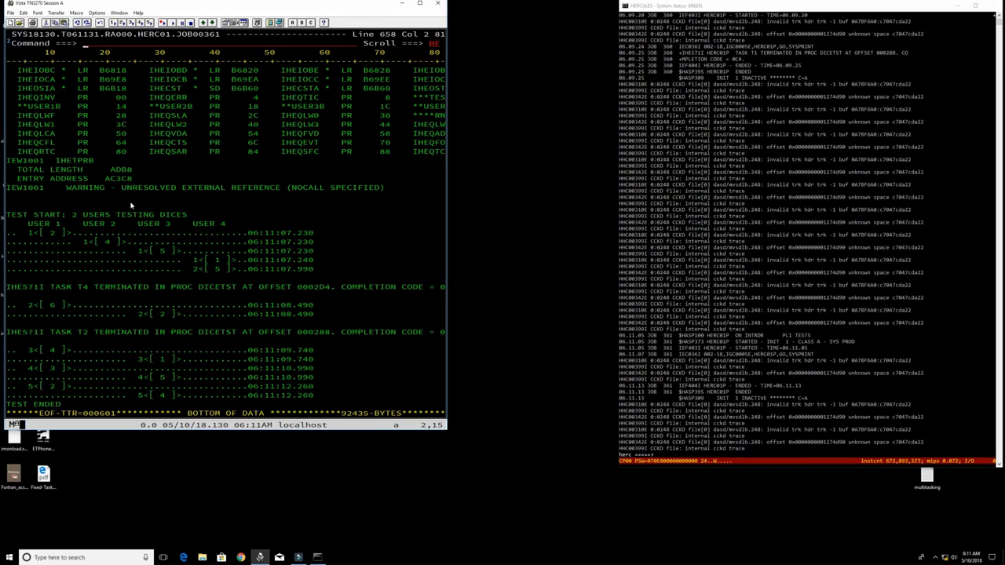
pyautogui.moveTo(145, 258)
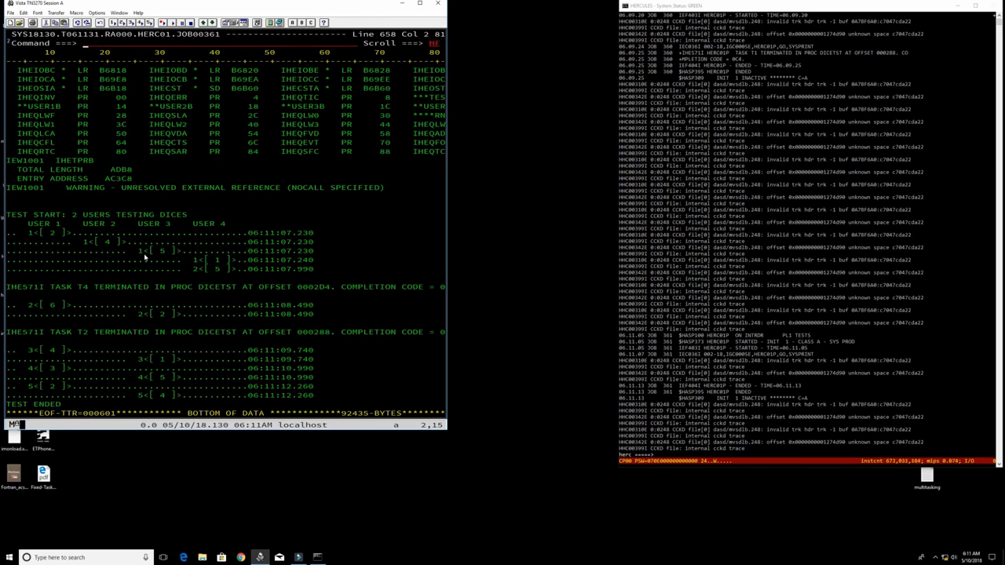
pyautogui.moveTo(47, 273)
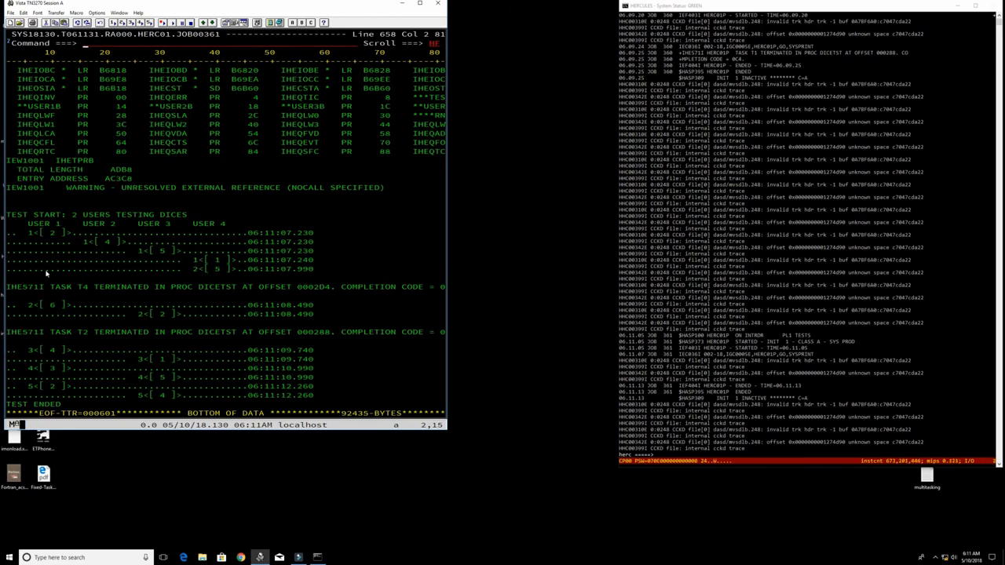
pyautogui.moveTo(180, 244)
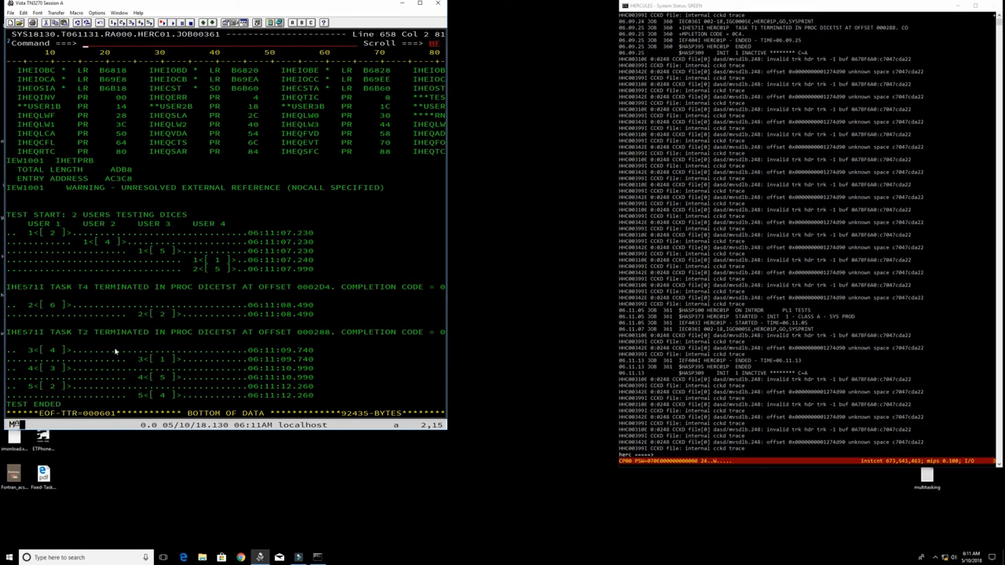
pyautogui.moveTo(89, 256)
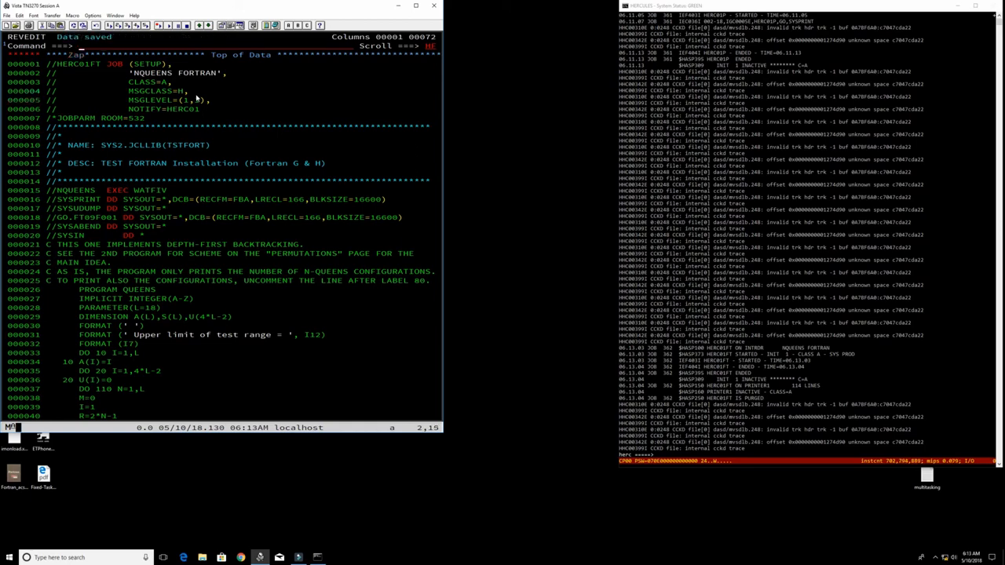
# Submit the NQUEENF Fortran JCL with SUB from the REVEDIT command line.
pyautogui.write('SUB')
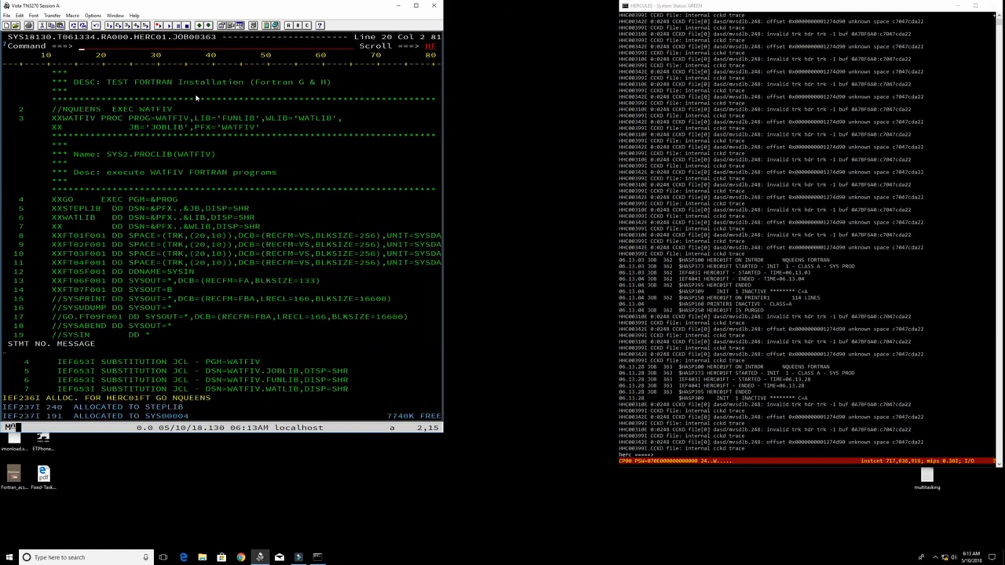
# Scroll through the JOB00363 output and the NQUEENF source listing.
pyautogui.scroll(-3)
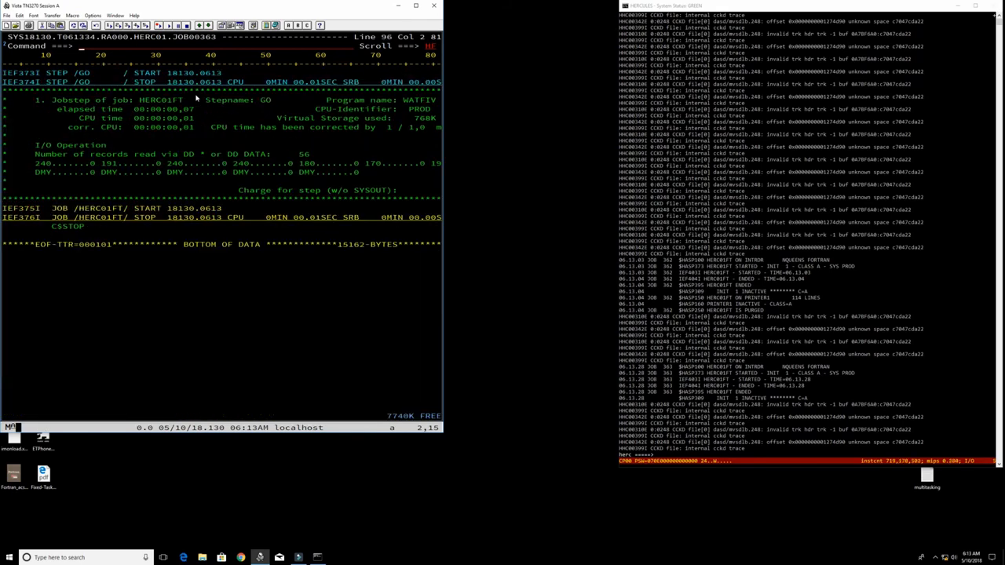
pyautogui.hscroll(3)
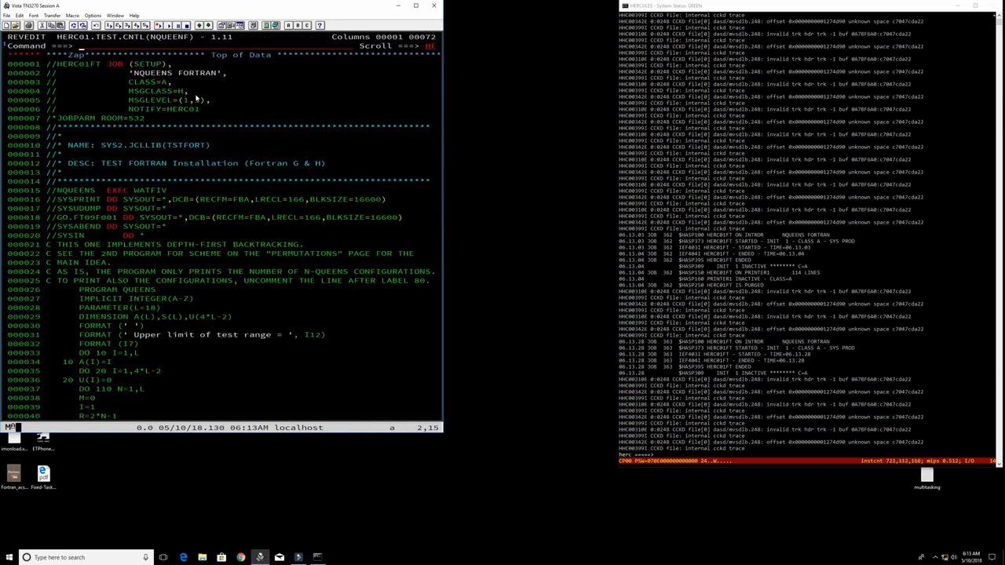
pyautogui.scroll(-3)
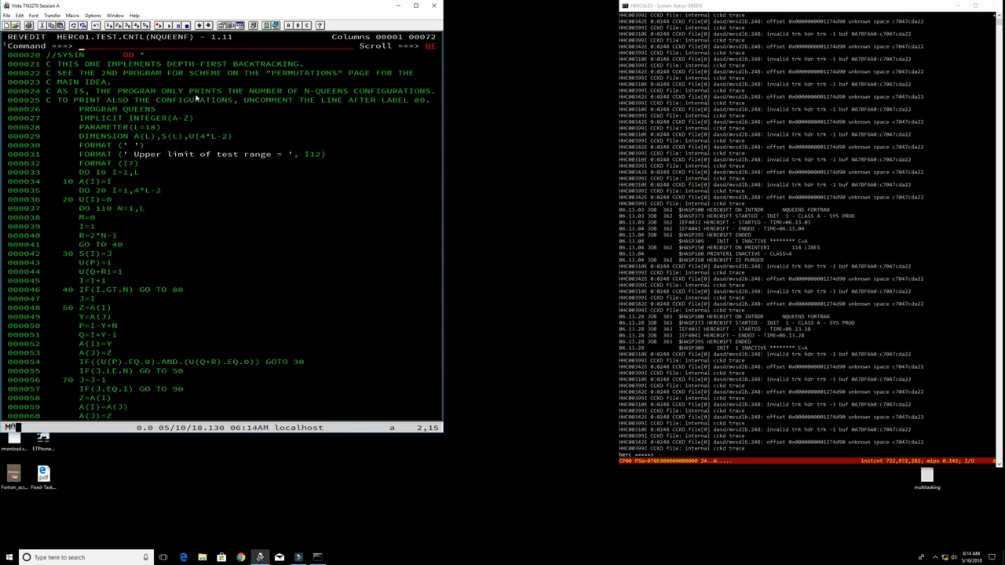
pyautogui.scroll(-3)
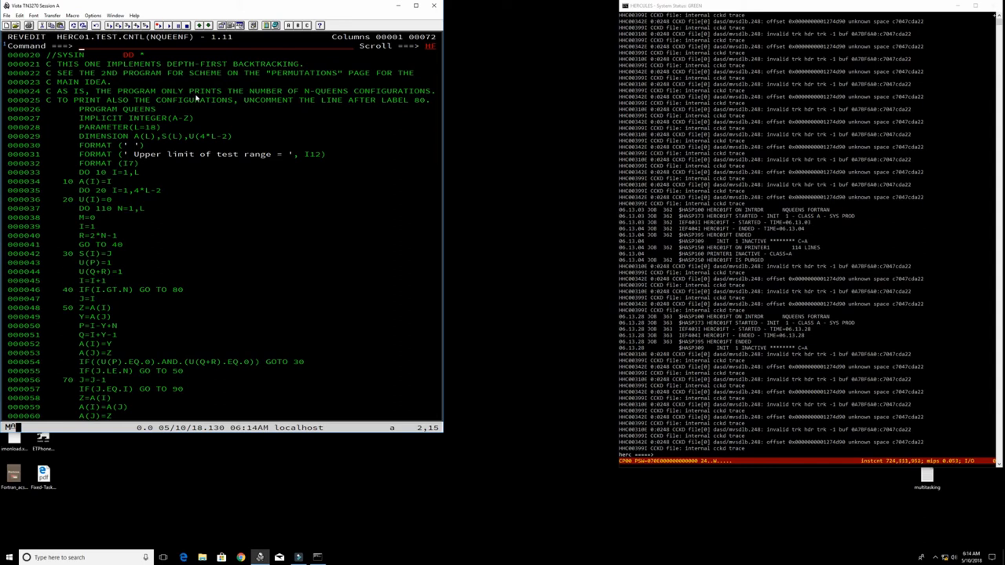
pyautogui.scroll(-3)
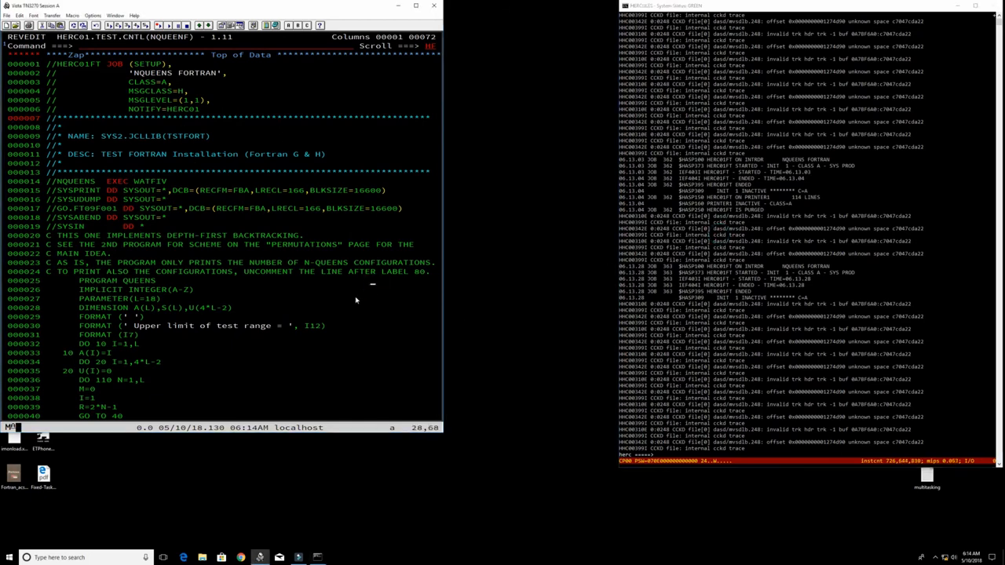
# Launch HercPrt from Start search and set the Printer ID to mvs3.8.
pyautogui.click(8, 557)
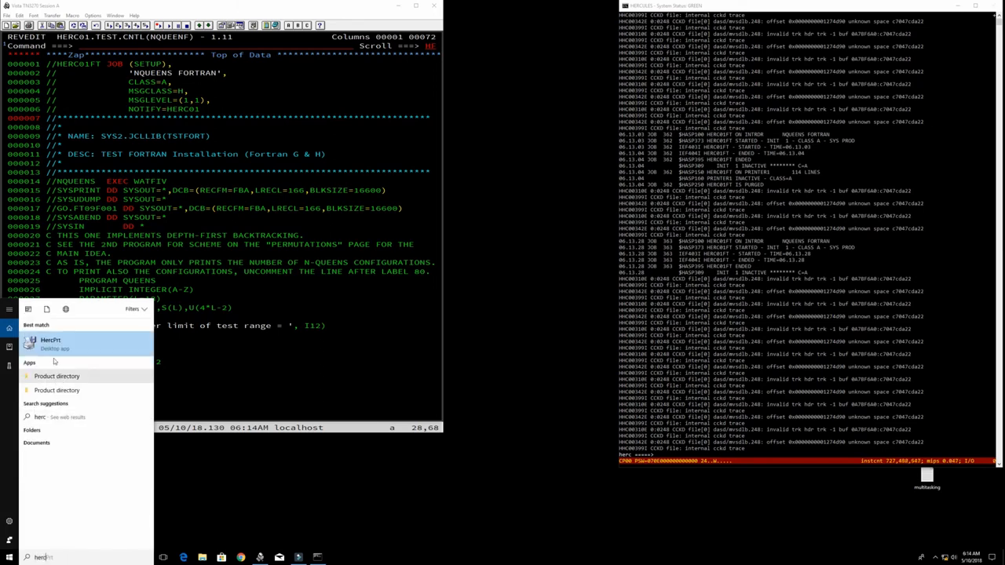
pyautogui.click(50, 343)
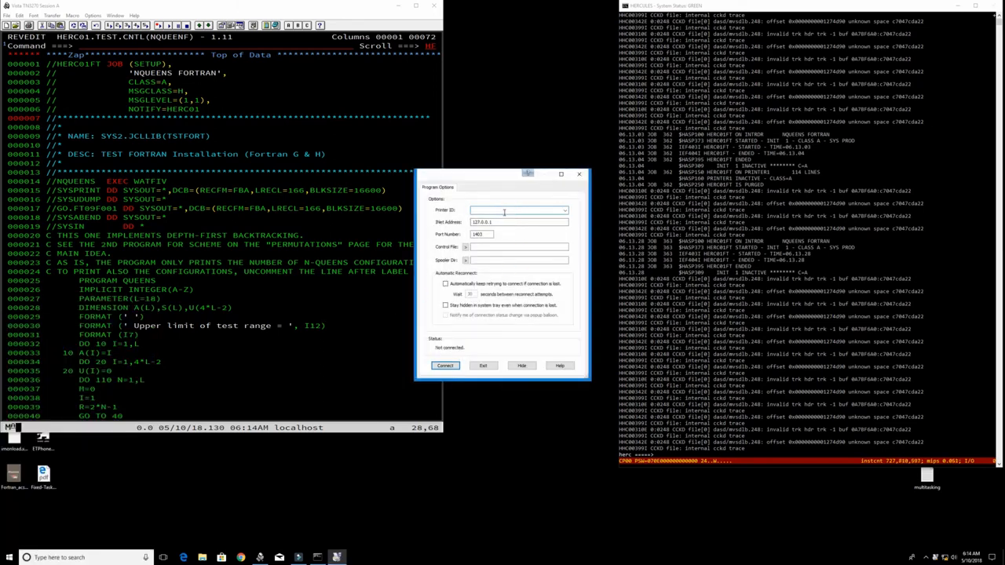
pyautogui.write('mvs3.8')
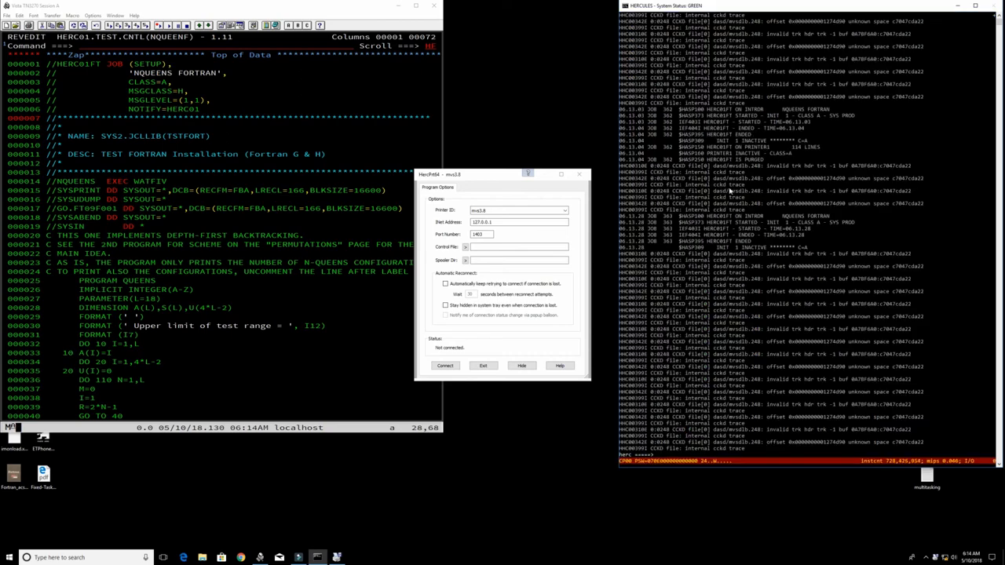
pyautogui.write('devinit')
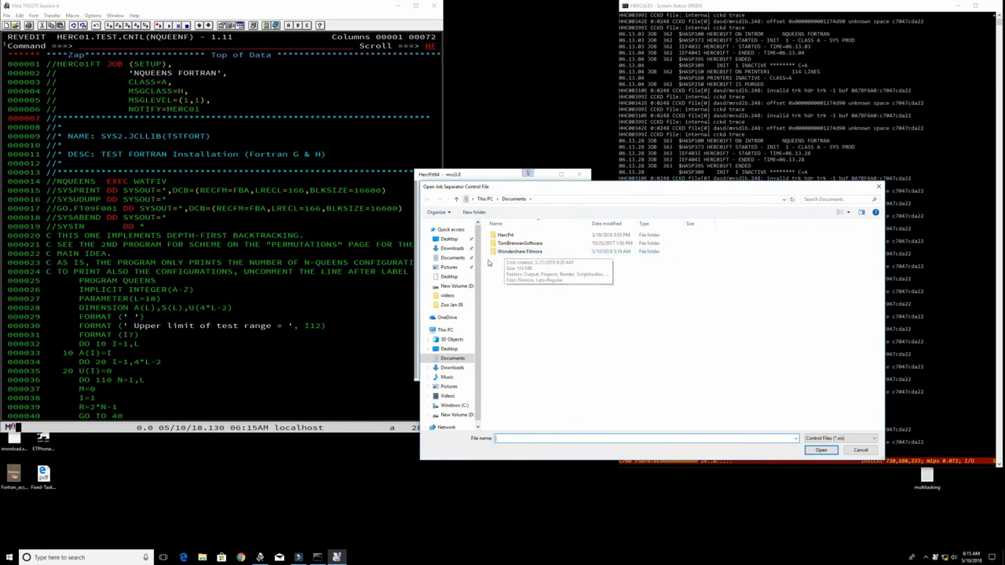
# Browse the HercPrtLicensed folder for a control file, then cancel the file dialog.
pyautogui.click(449, 239)
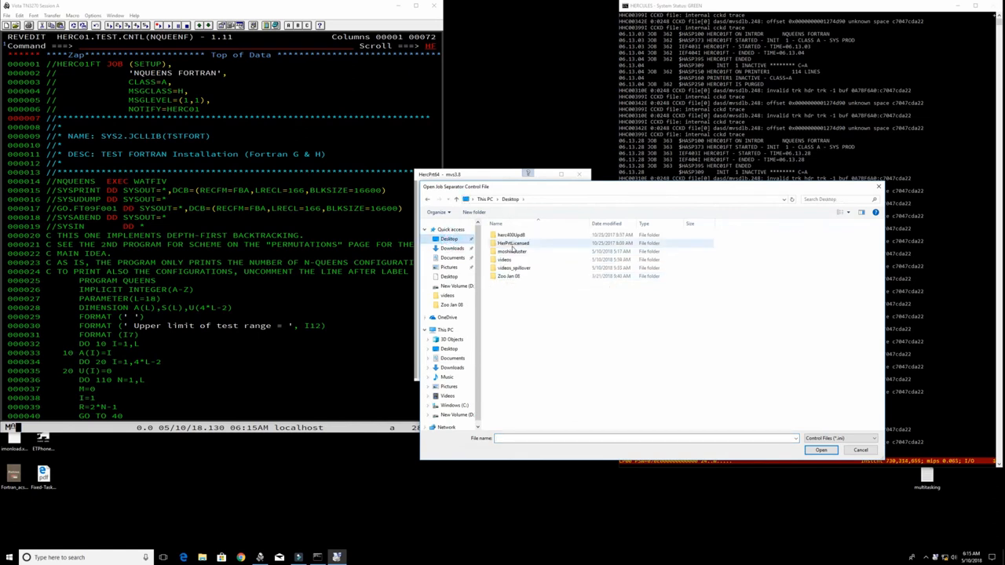
pyautogui.doubleClick(512, 243)
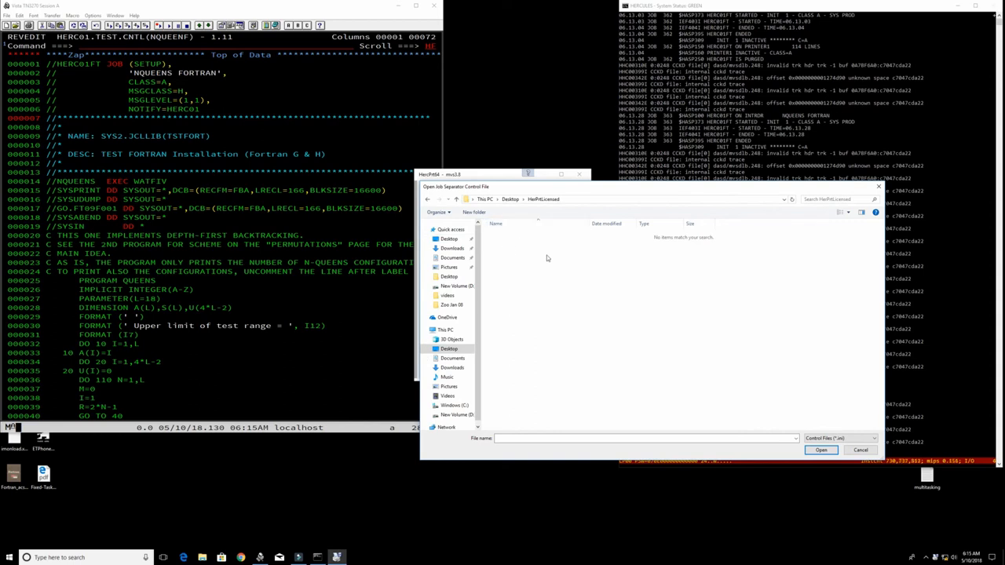
pyautogui.moveTo(514, 277)
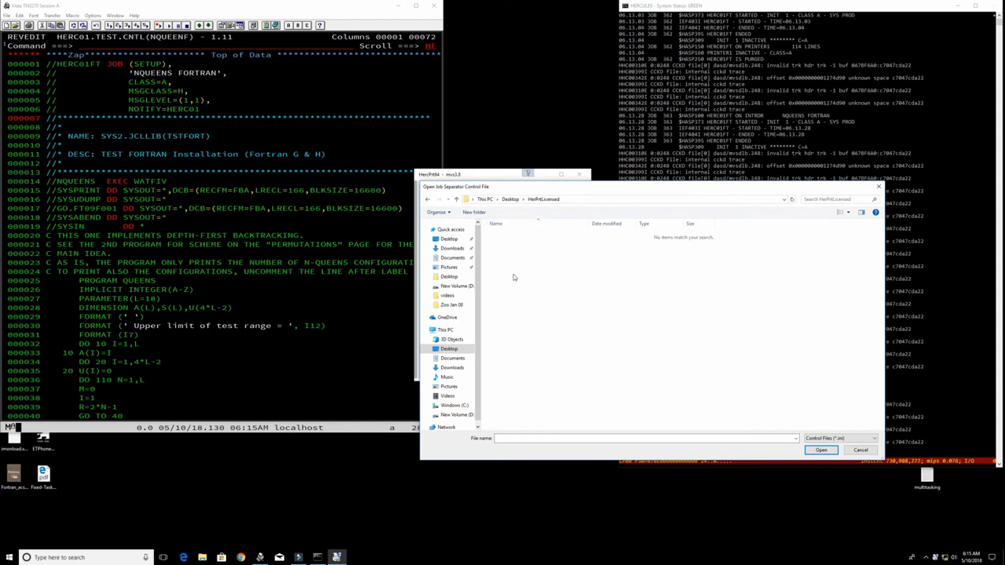
pyautogui.click(428, 199)
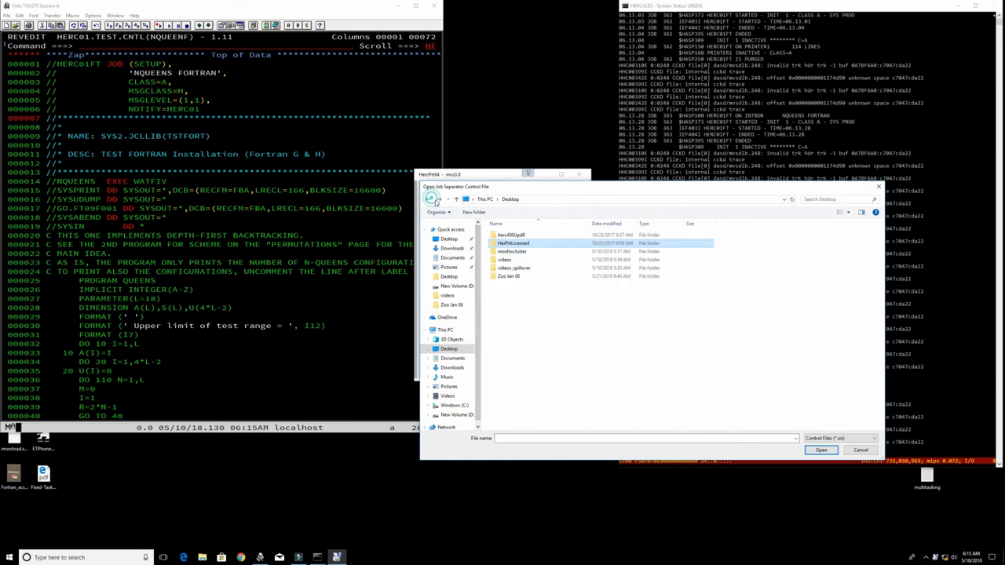
pyautogui.doubleClick(513, 243)
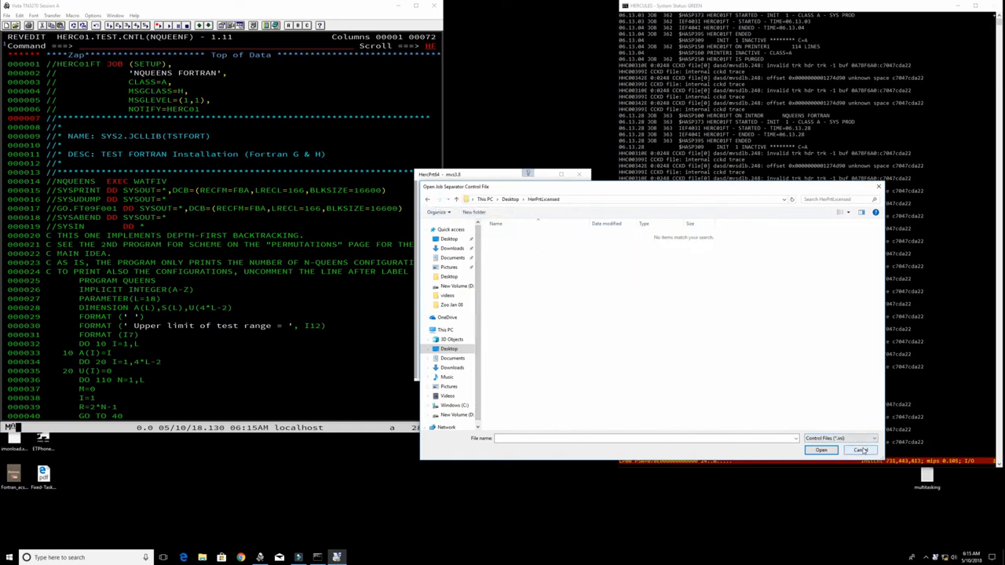
pyautogui.click(861, 450)
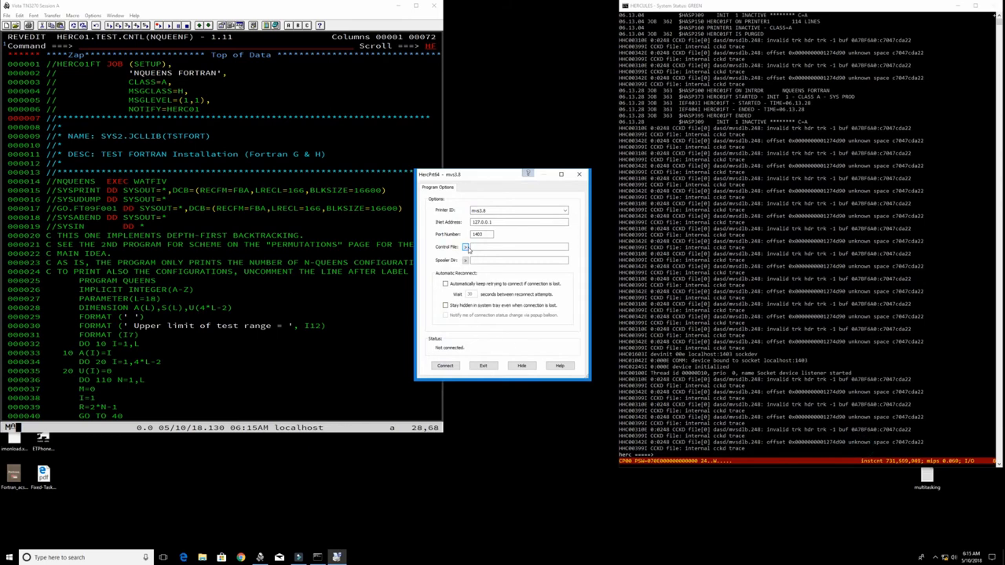
pyautogui.click(466, 260)
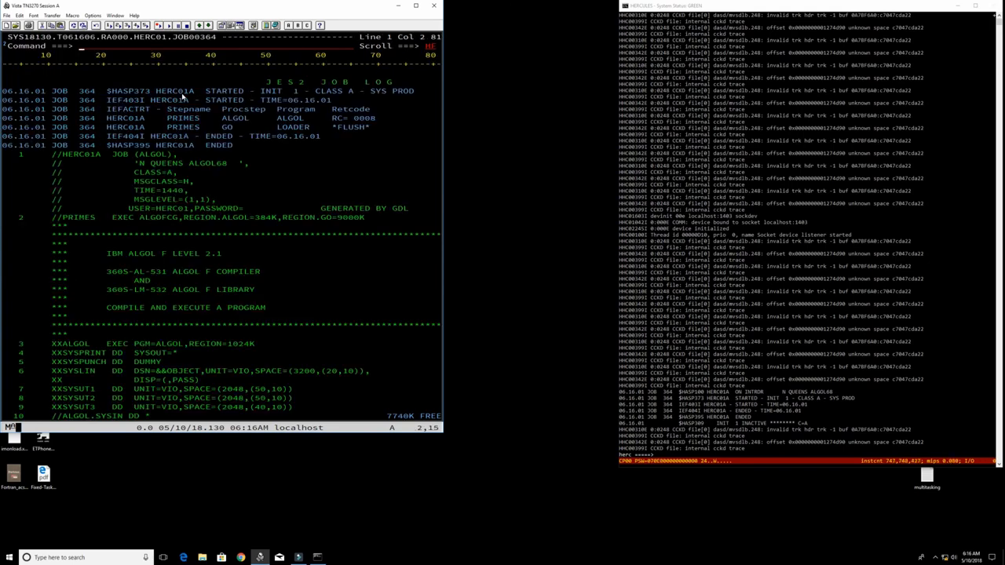
pyautogui.scroll(-3)
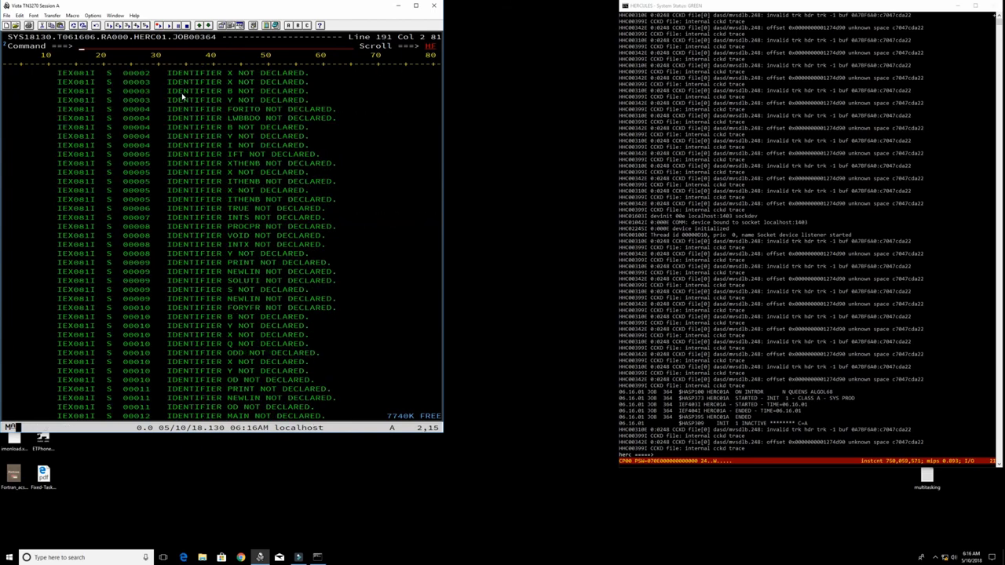
pyautogui.scroll(-3)
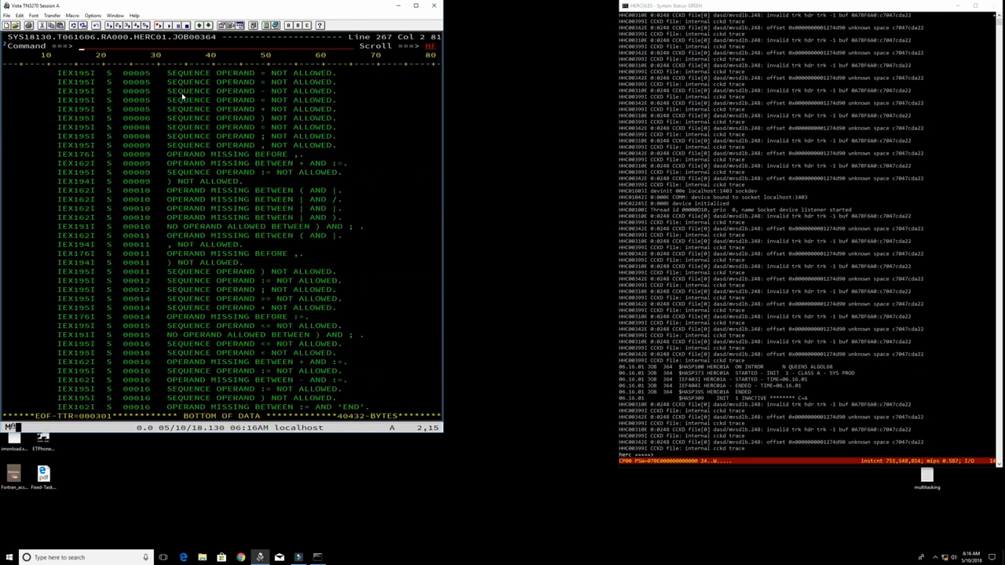
pyautogui.scroll(3)
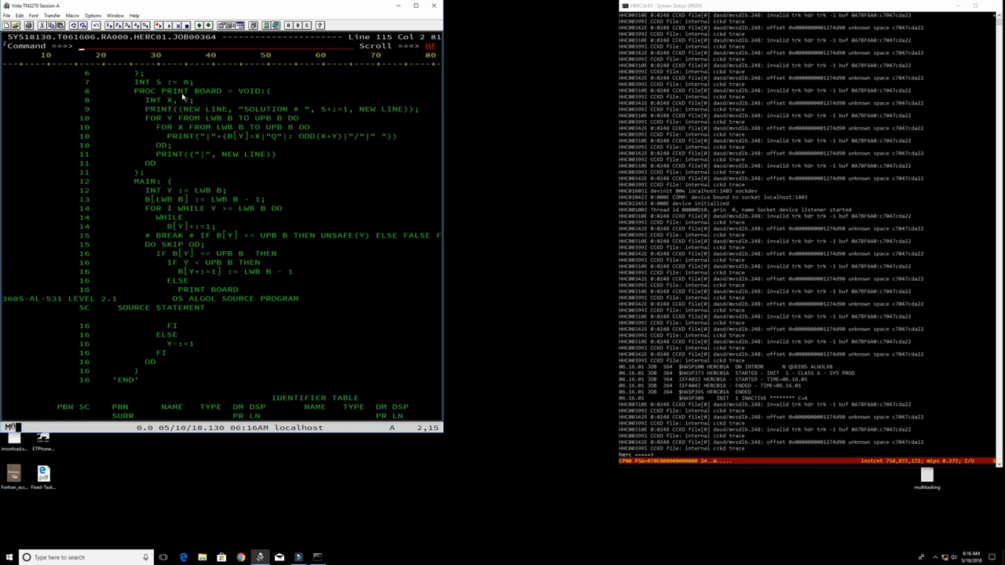
pyautogui.scroll(-3)
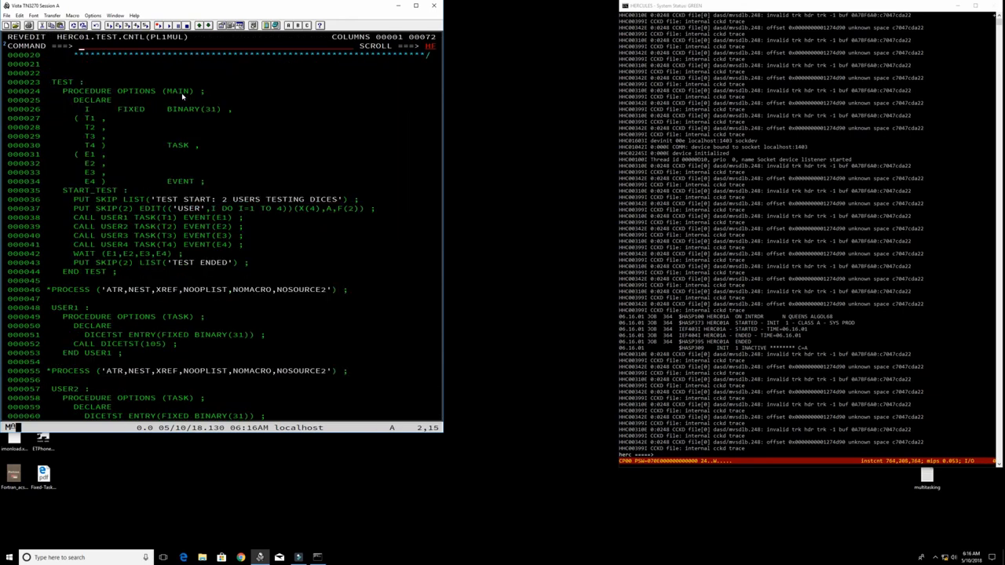
# Scroll PL1MUL past the USER tasks and DICETST to the RND routine's end.
pyautogui.scroll(-3)
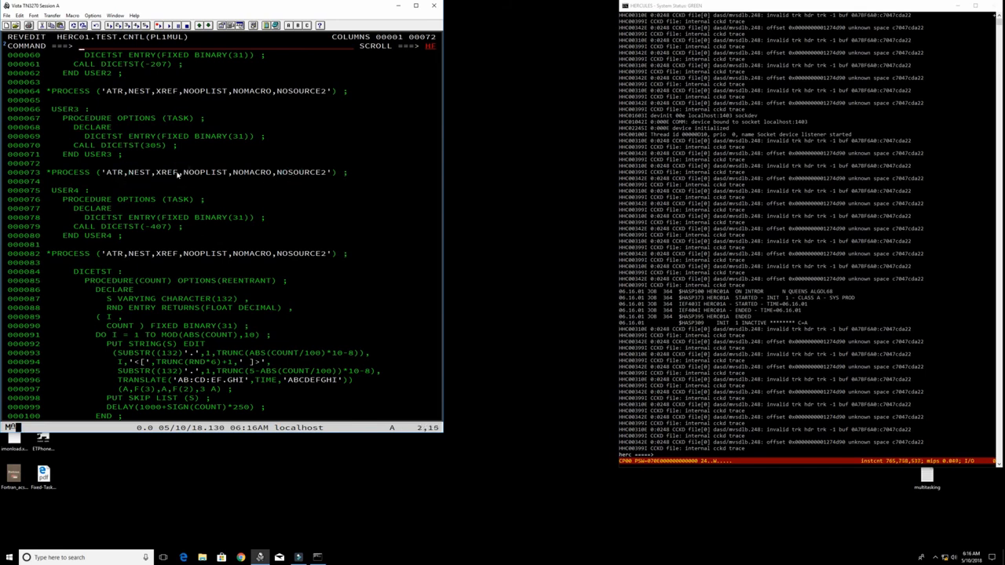
pyautogui.scroll(-3)
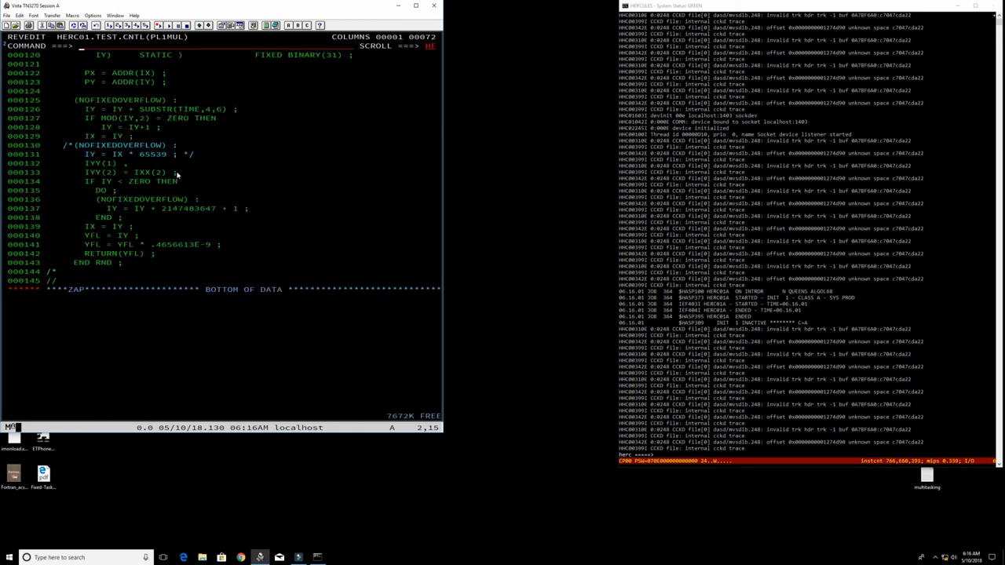